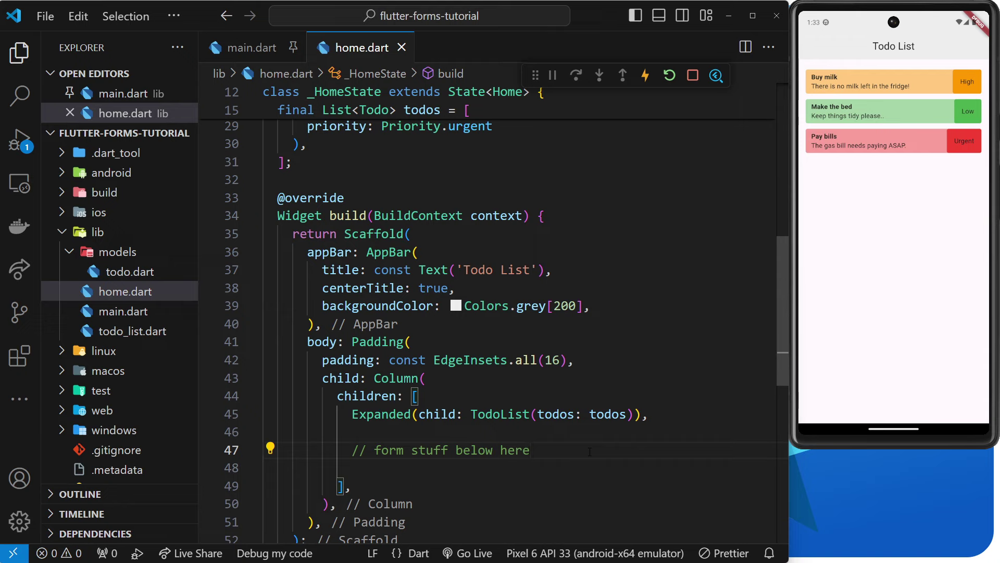
{"action": "mouse_move", "coordinate": [698, 407]}
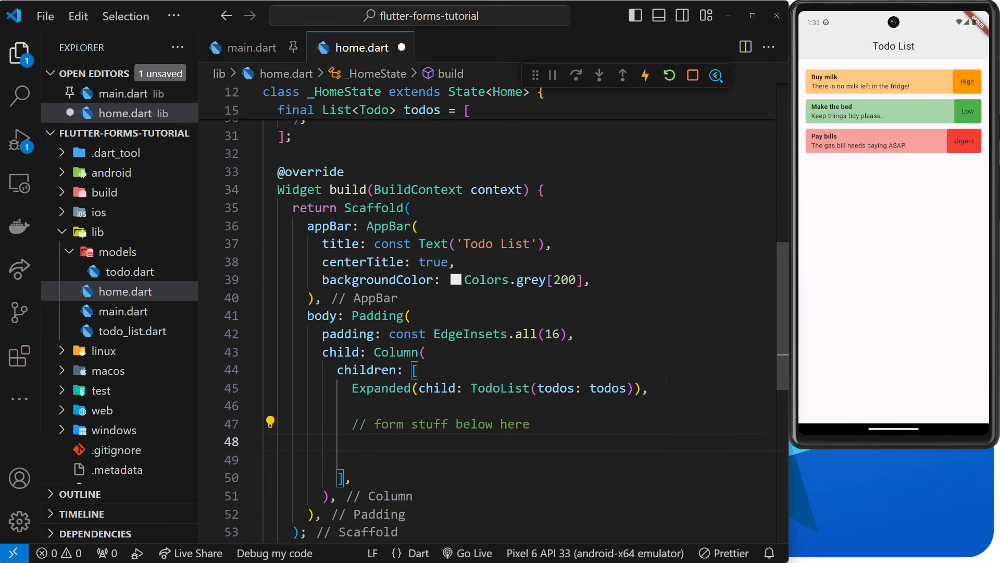
Scroll home.dart down to the form-stuff comment in the Column children.
{"action": "scroll", "scroll_direction": "down", "scroll_amount": 3}
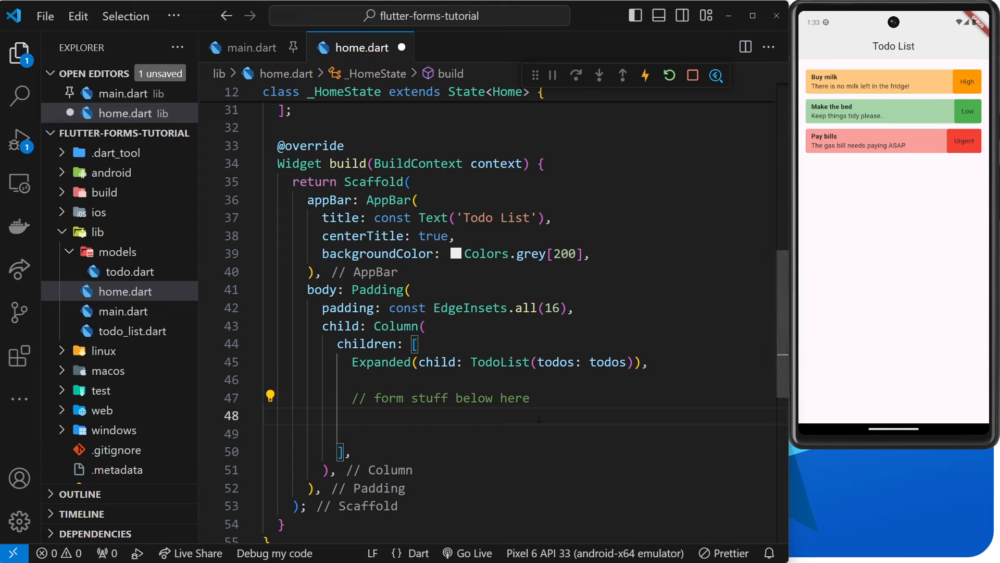
Add a TextField() under the form comment and try typing test text into it in the emulator.
{"action": "type", "text": "TextField("}
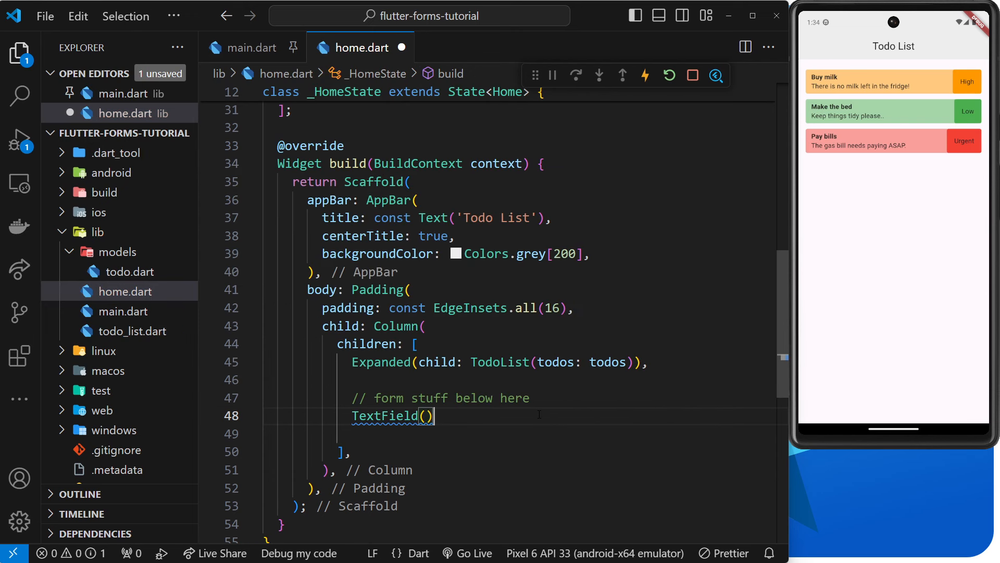
{"action": "type", "text": ","}
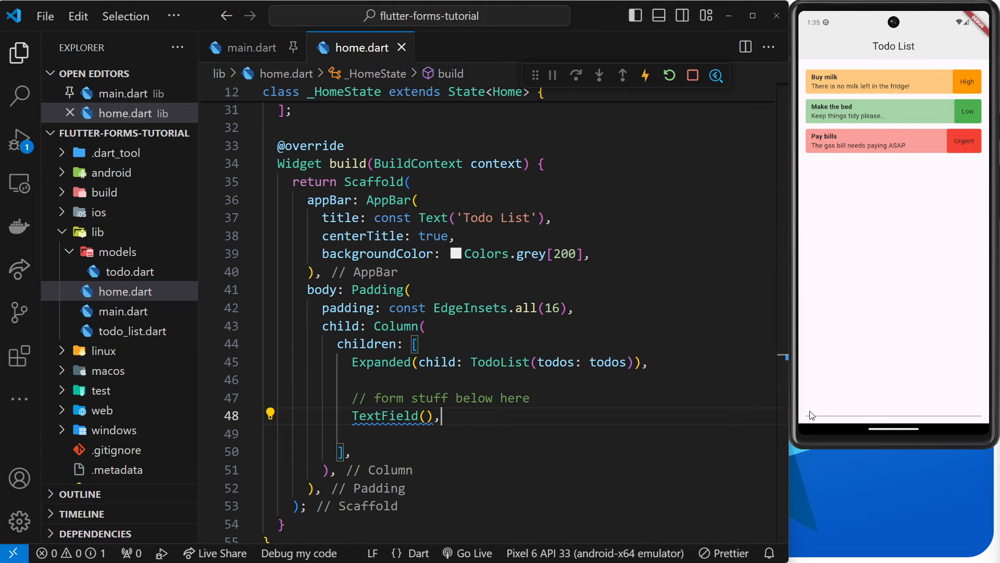
{"action": "mouse_move", "coordinate": [861, 416]}
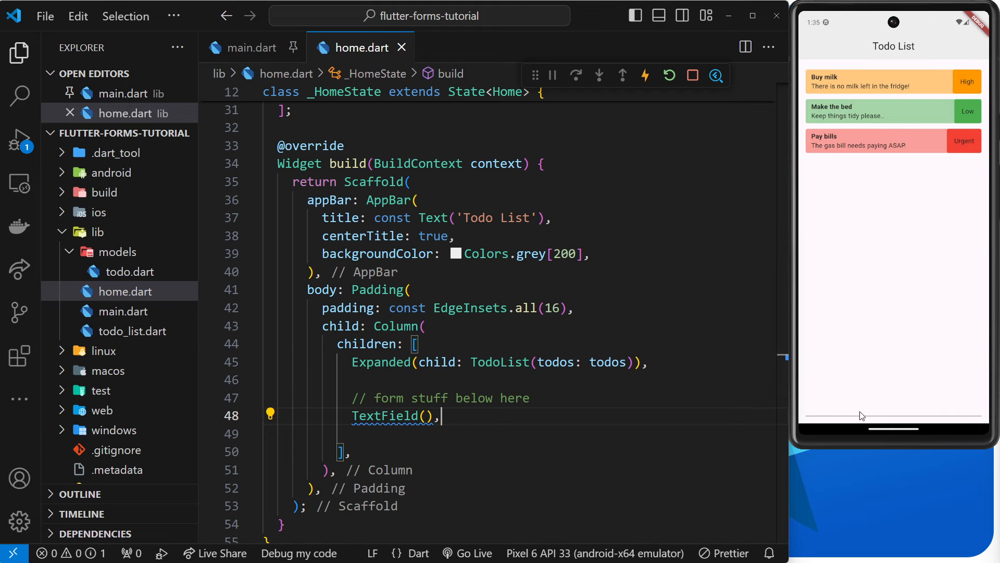
{"action": "left_click", "coordinate": [893, 255]}
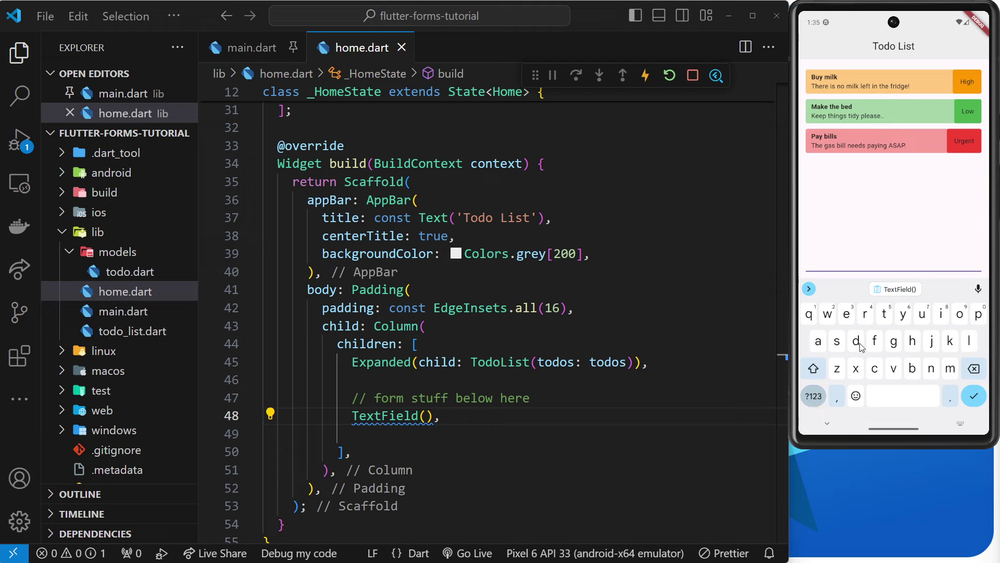
{"action": "type", "text": "dsfdsfsd"}
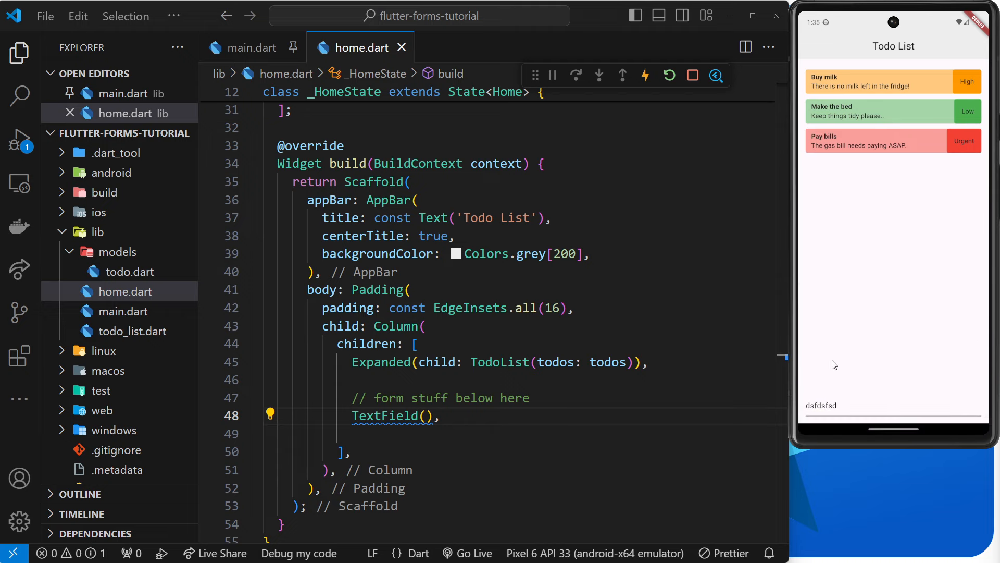
{"action": "mouse_move", "coordinate": [766, 421]}
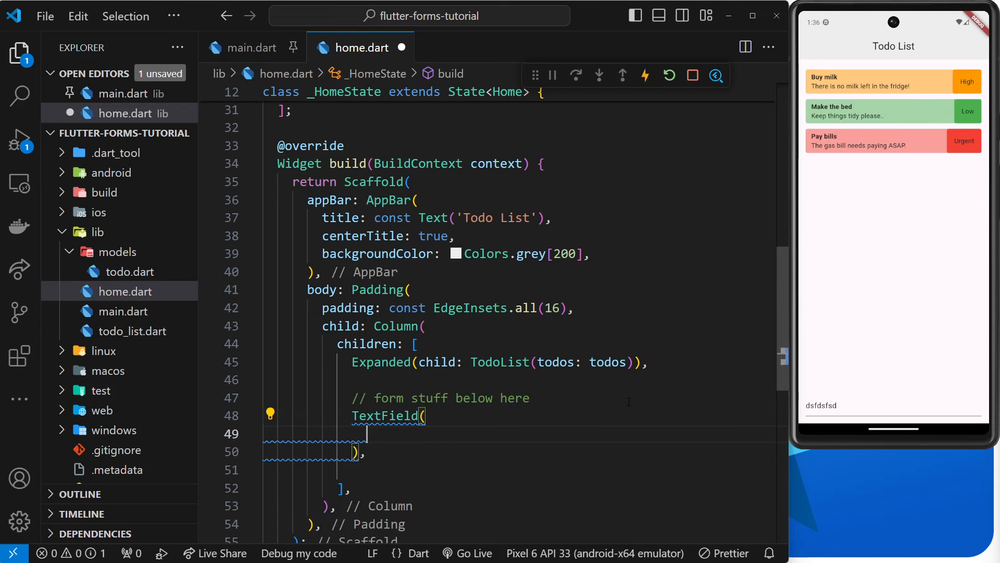
Set keyboardType: TextInputType.emailAddress on the TextField and save.
{"action": "type", "text": "// TextField"}
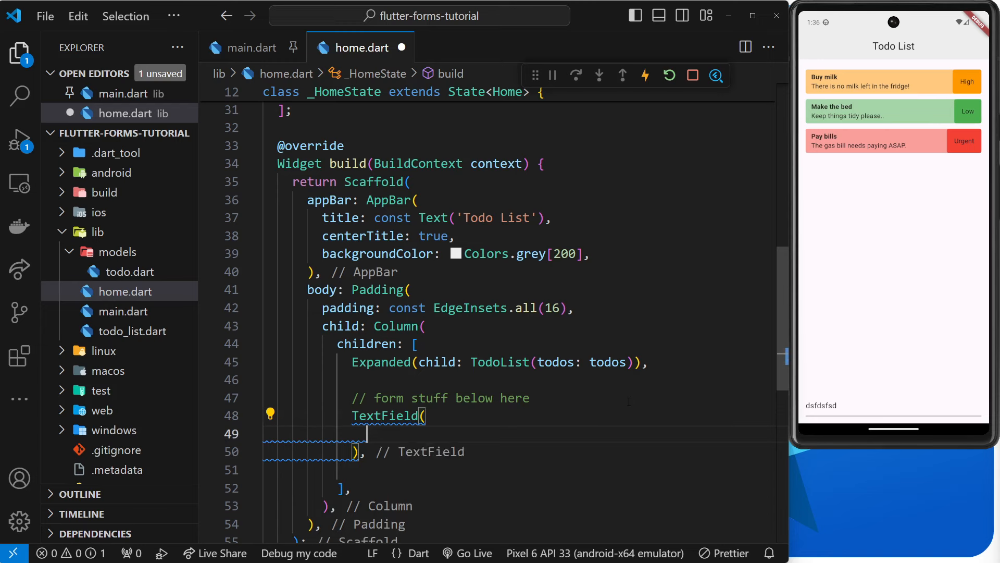
{"action": "type", "text": "keyboardType:"}
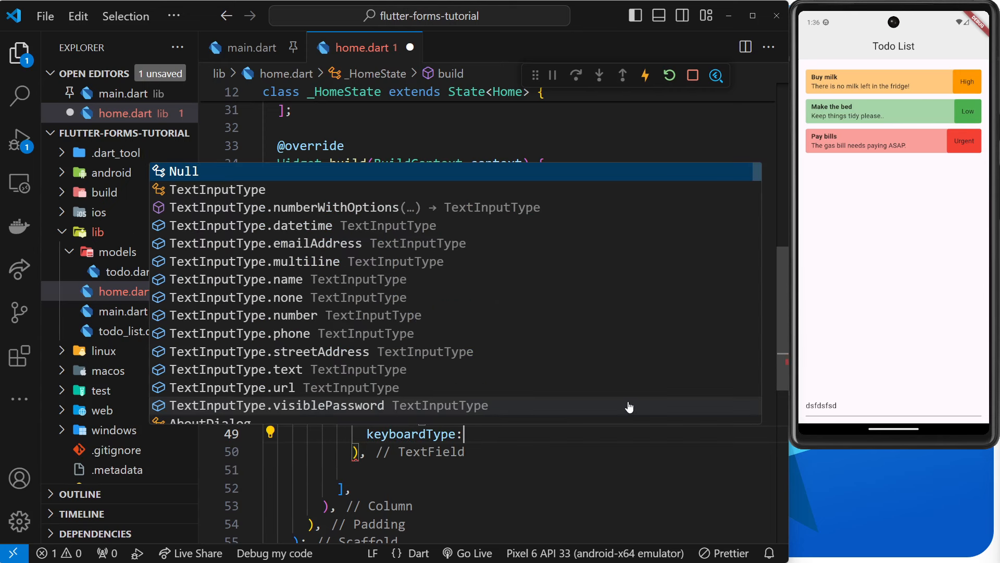
{"action": "key", "text": "Escape"}
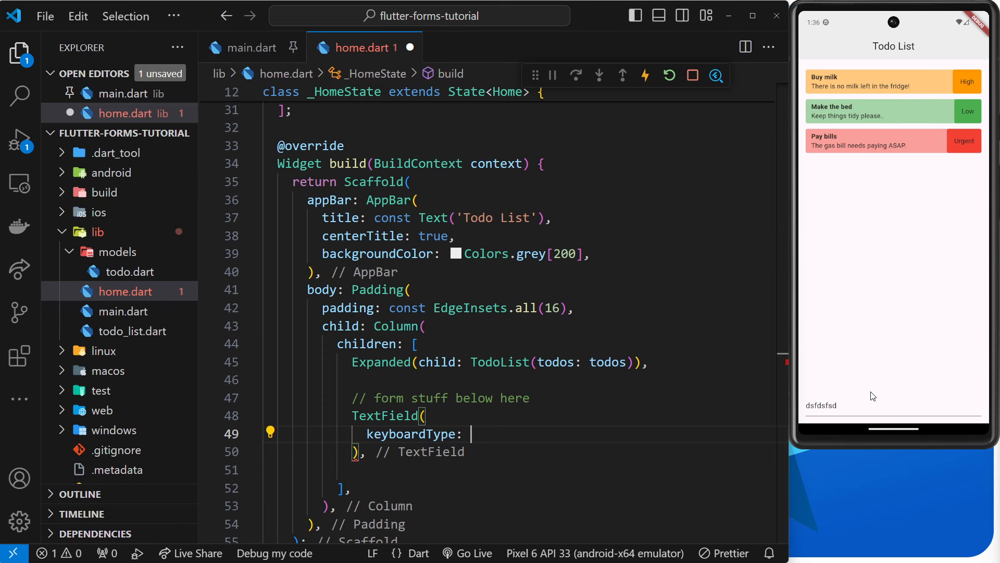
{"action": "type", "text": "TextInputType"}
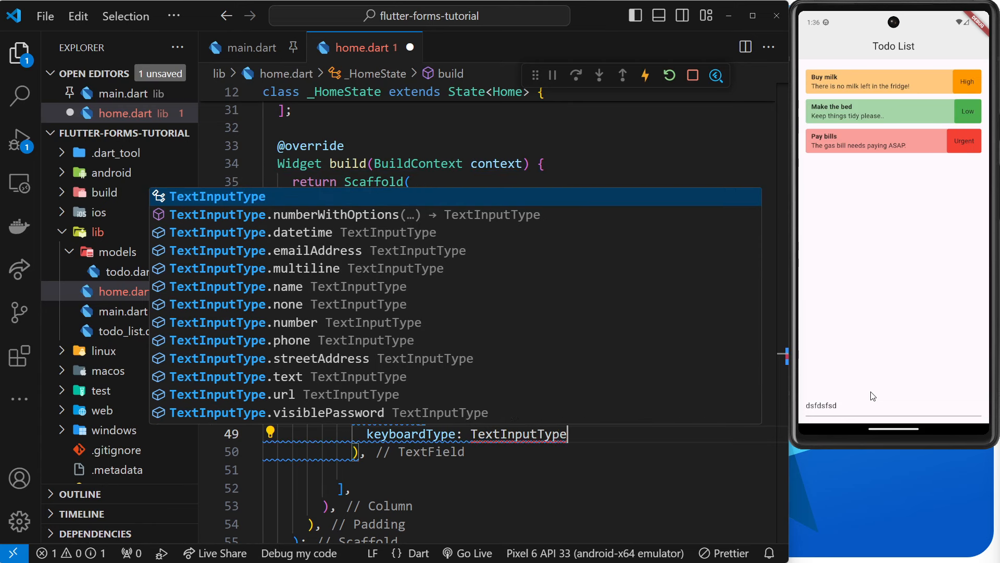
{"action": "type", "text": ".em"}
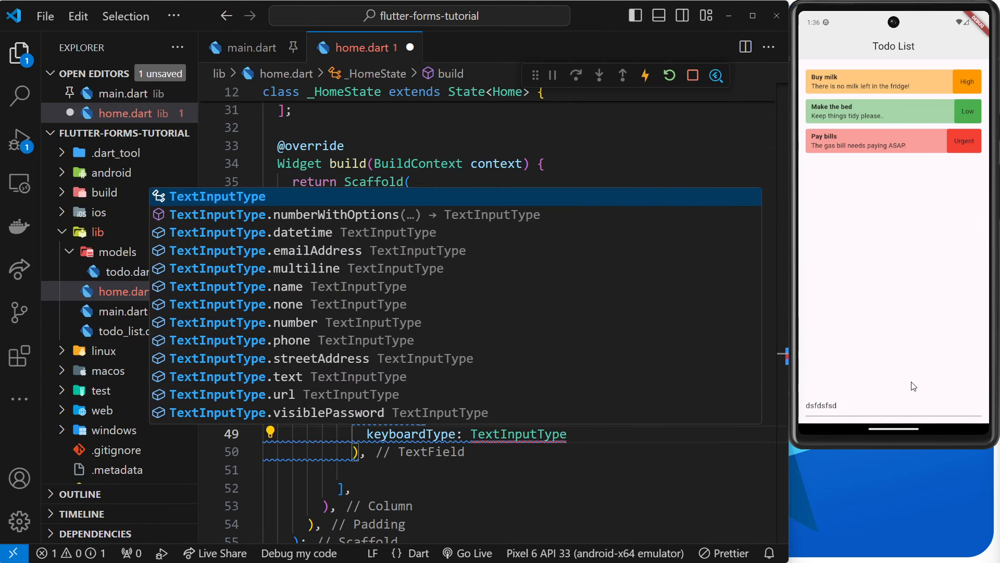
{"action": "type", "text": ".emailAddress"}
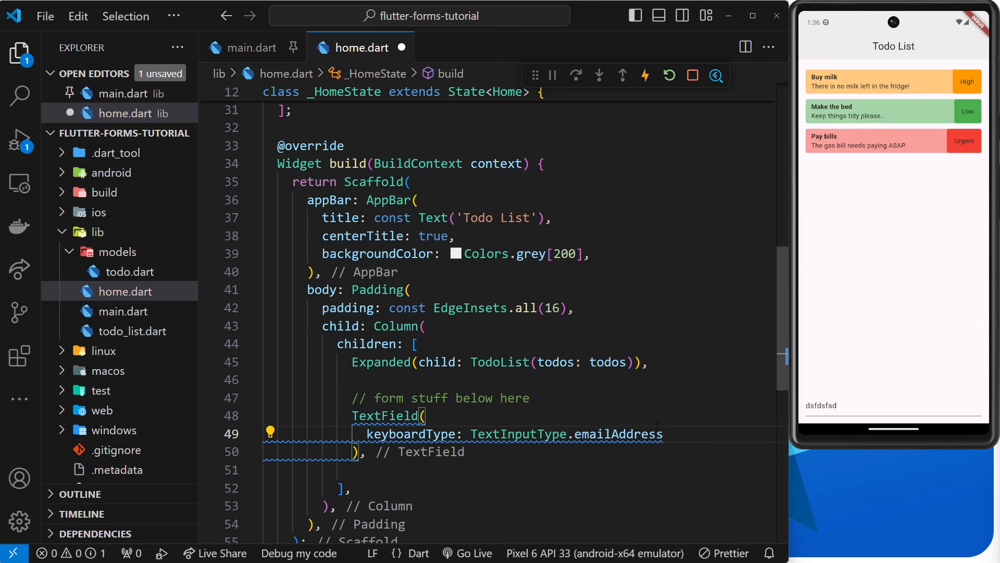
{"action": "type", "text": ","}
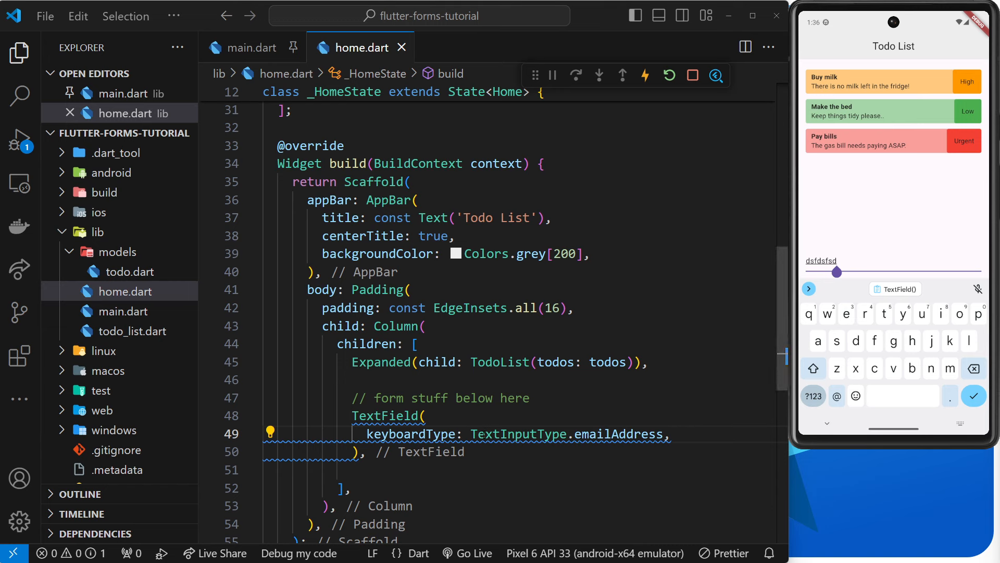
Add obscureText: true to the TextField so the emulator masks typed characters.
{"action": "double_click", "coordinate": [564, 433]}
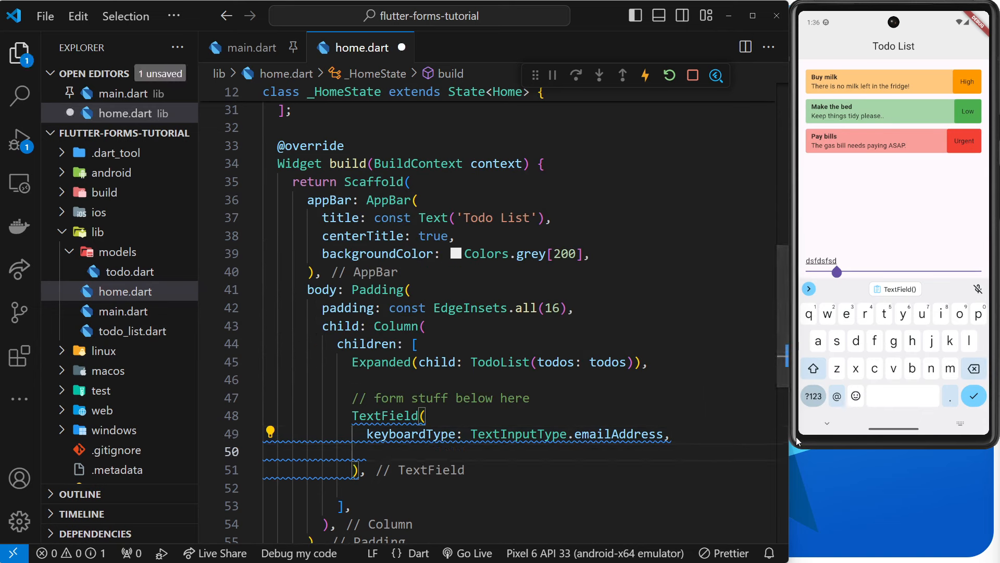
{"action": "type", "text": "obscureText:"}
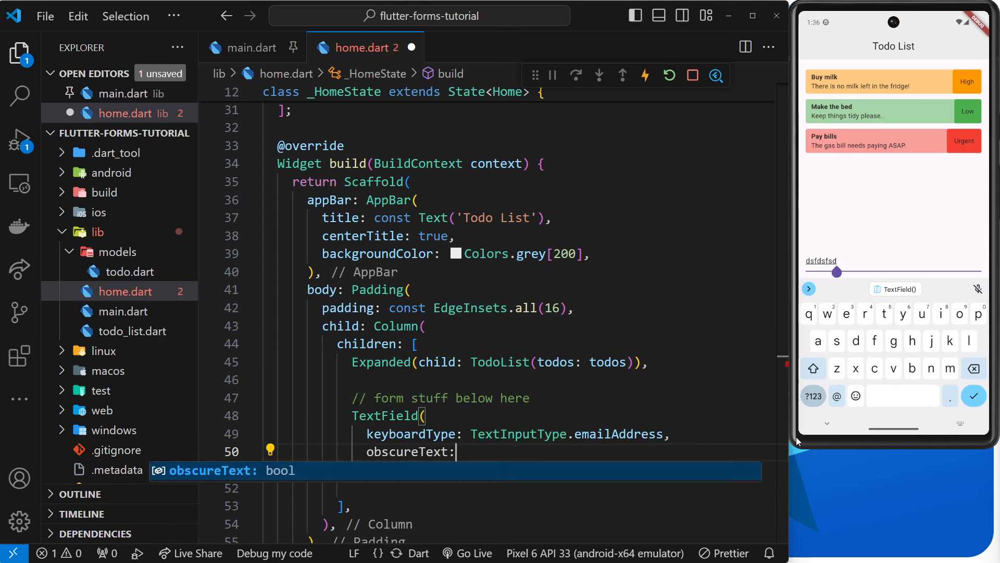
{"action": "type", "text": "true"}
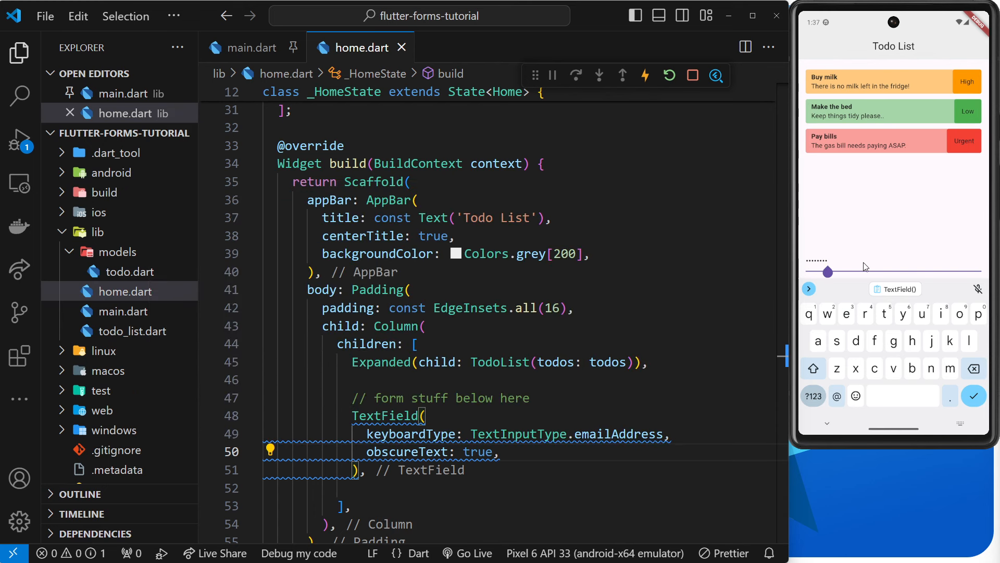
{"action": "type", "text": ",v"}
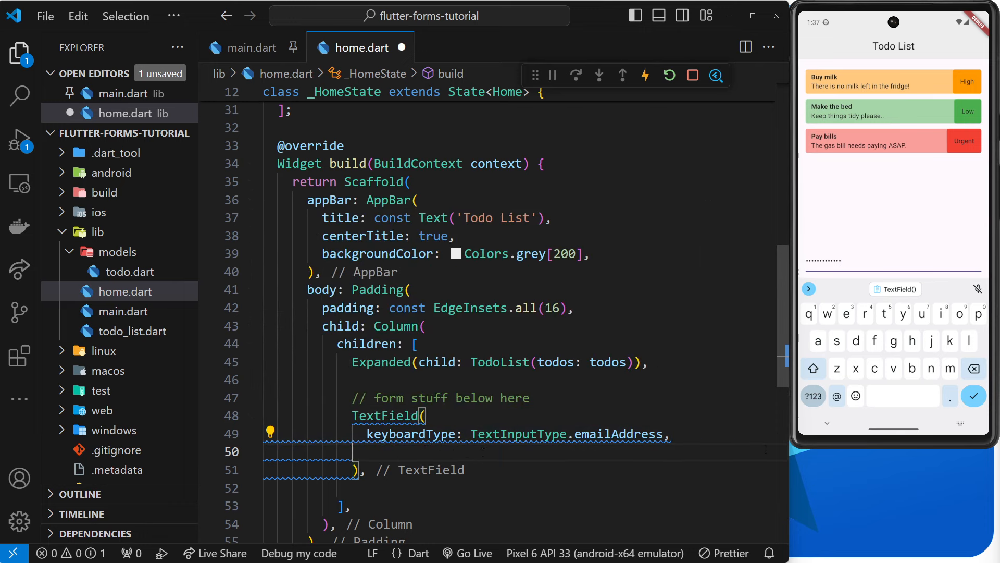
{"action": "mouse_move", "coordinate": [670, 75]}
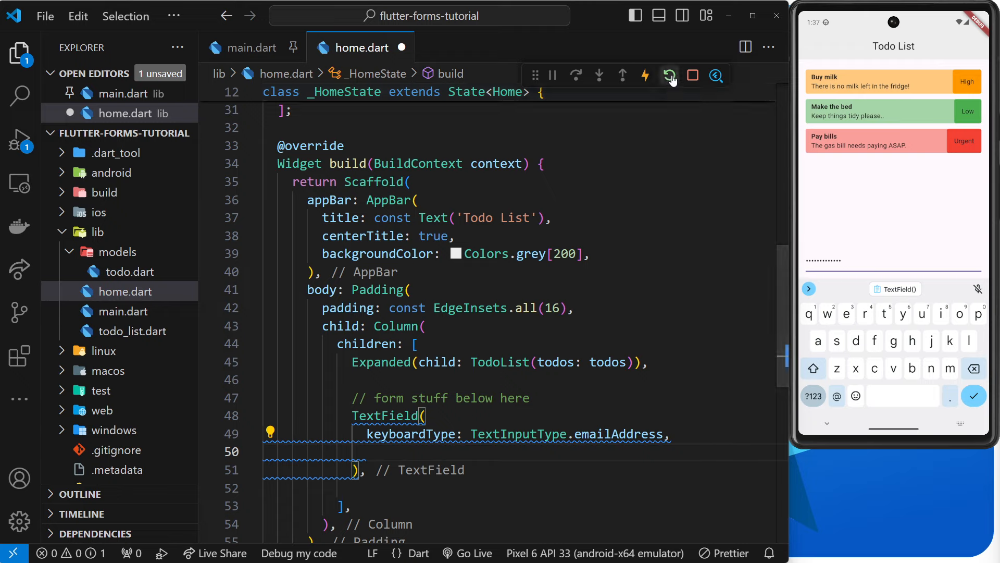
Restart the running app so the emulator picks up the current changes.
{"action": "left_click", "coordinate": [667, 76]}
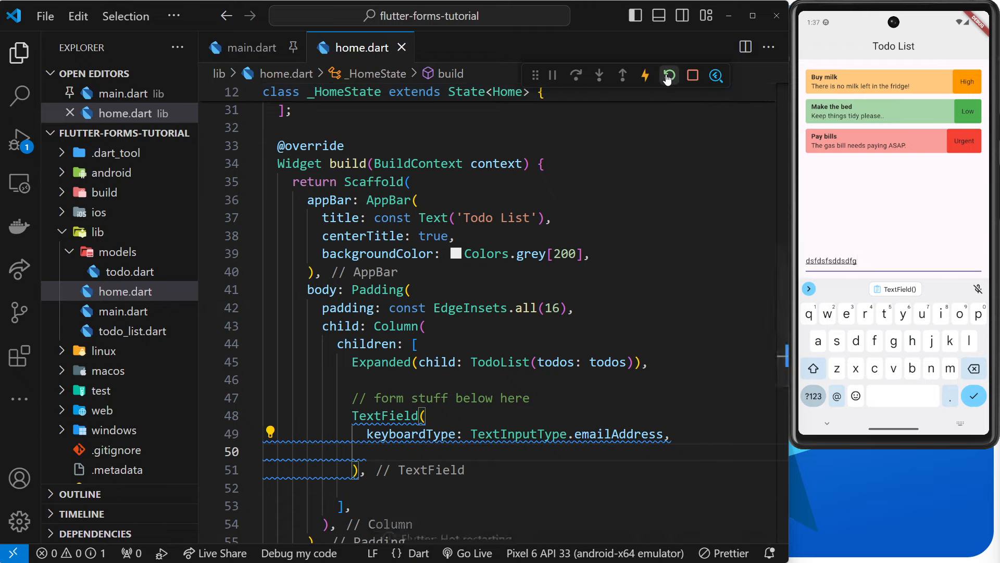
{"action": "left_click", "coordinate": [669, 75]}
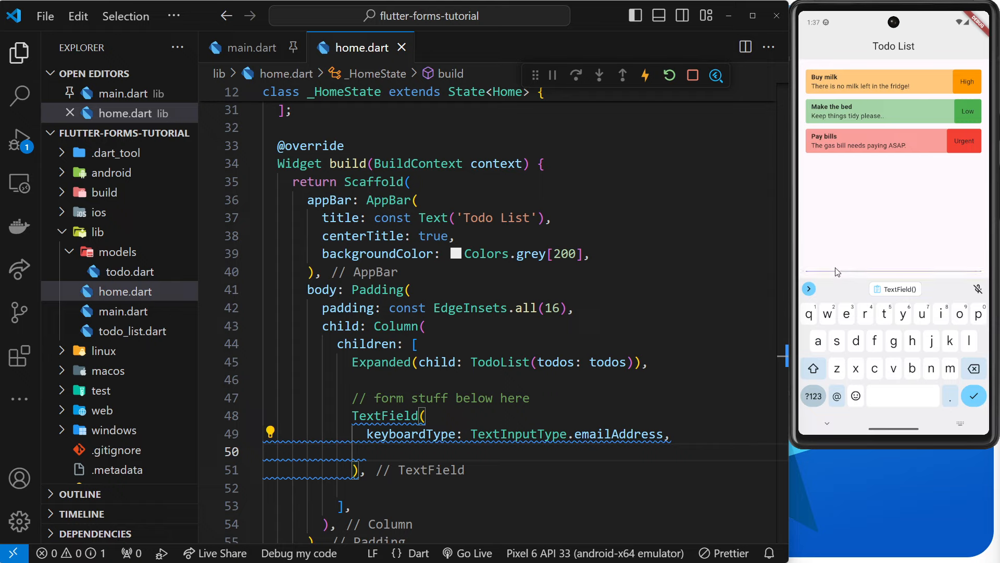
{"action": "mouse_move", "coordinate": [893, 227]}
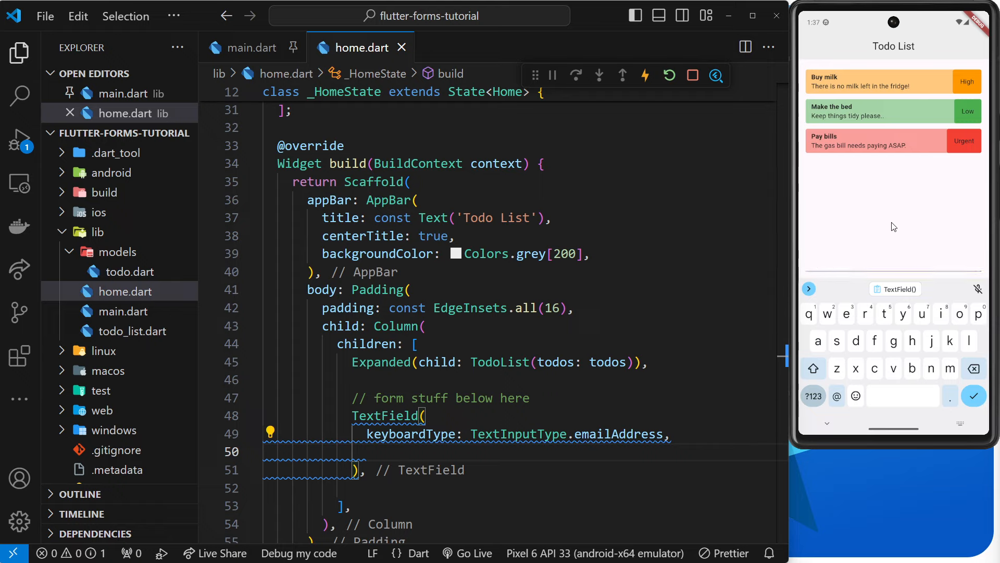
{"action": "mouse_move", "coordinate": [382, 362]}
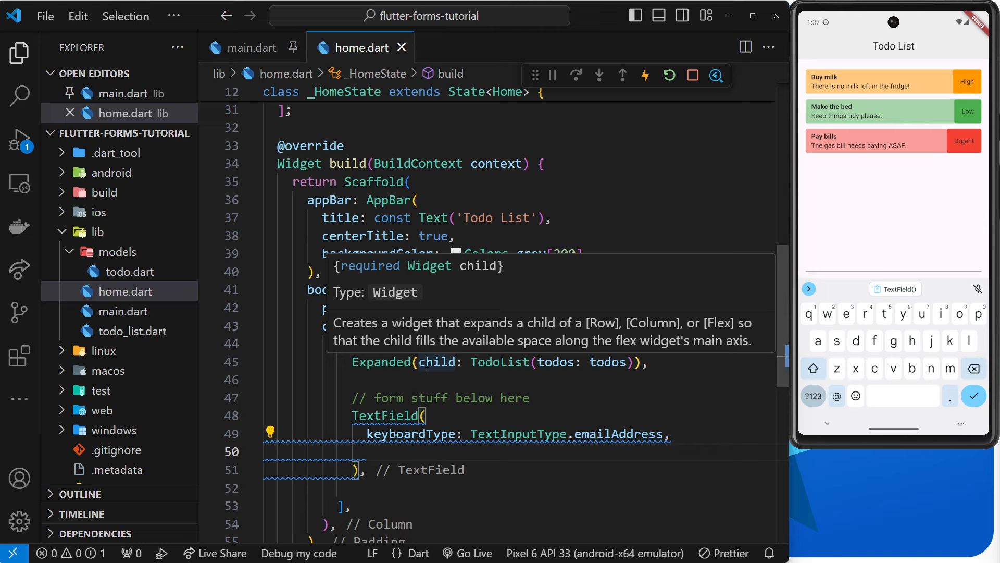
Add decoration: const InputDecoration(label: Text('Email address')) to the TextField and save.
{"action": "type", "text": "decoration: cons"}
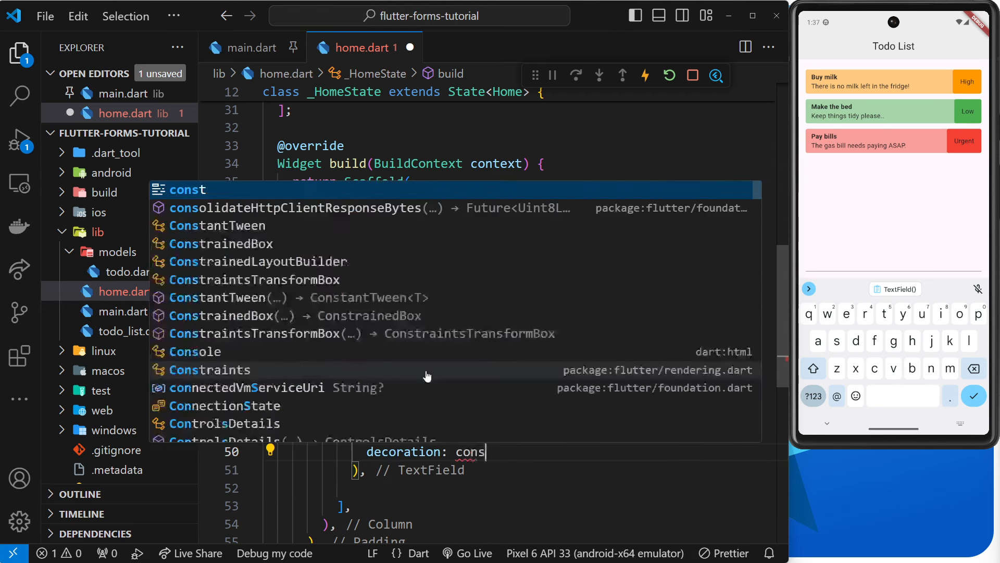
{"action": "type", "text": "InputDecoration(),"}
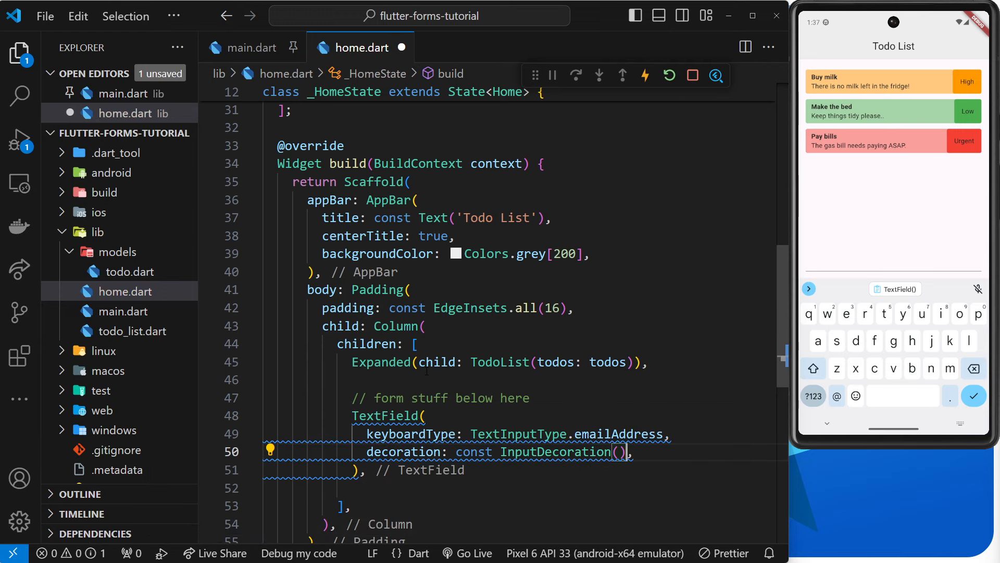
{"action": "type", "text": "label:"}
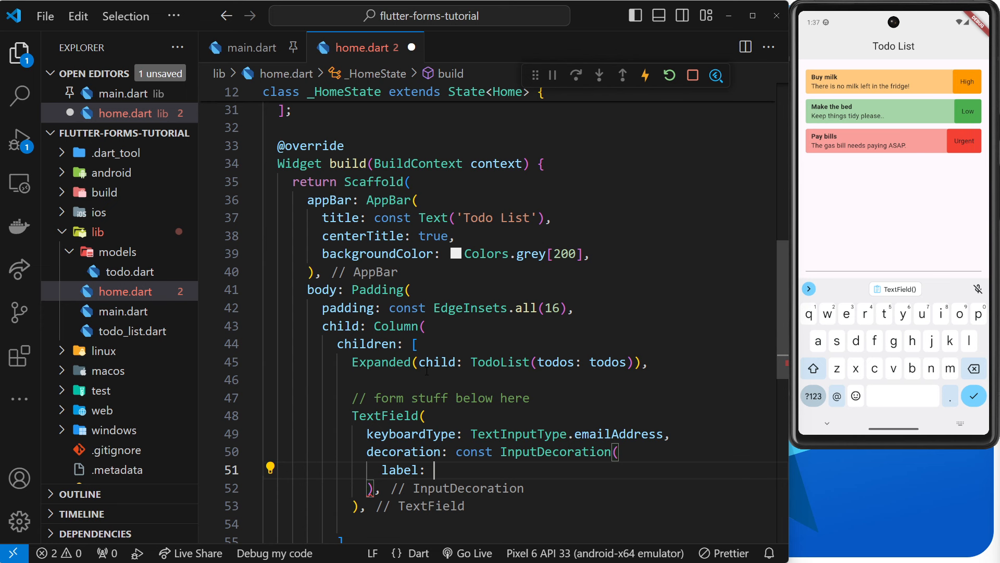
{"action": "type", "text": "Text()"}
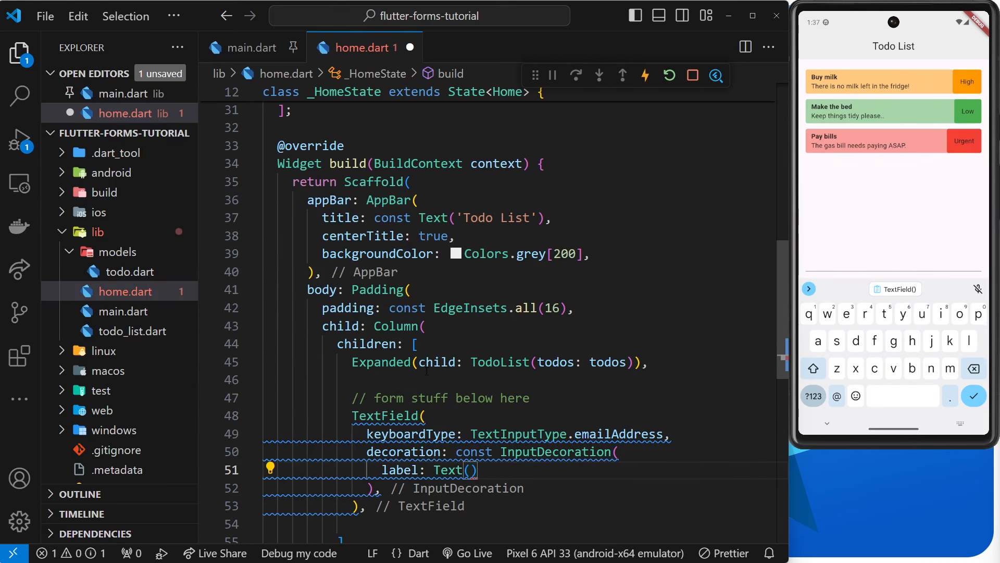
{"action": "type", "text": "E'"}
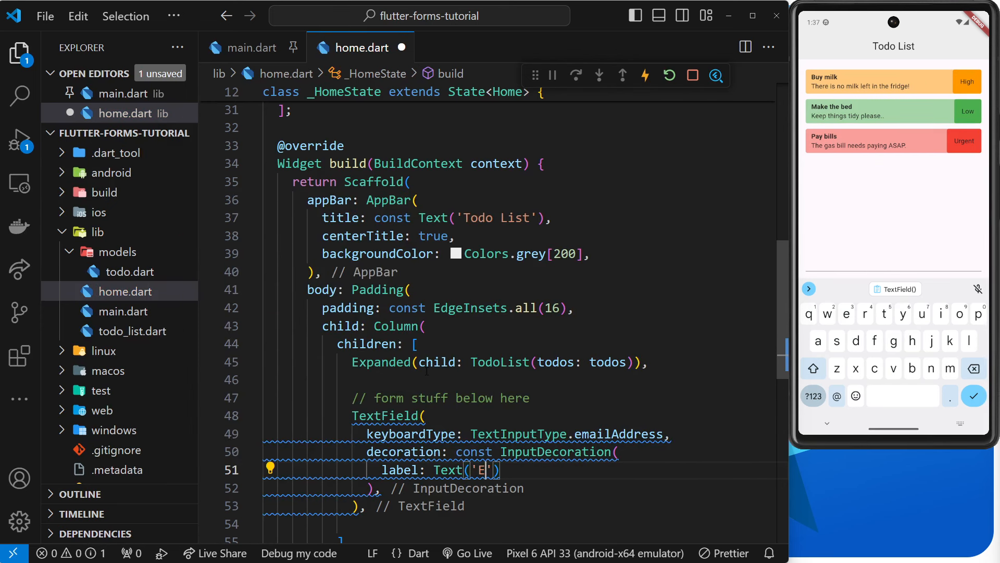
{"action": "type", "text": "mail address"}
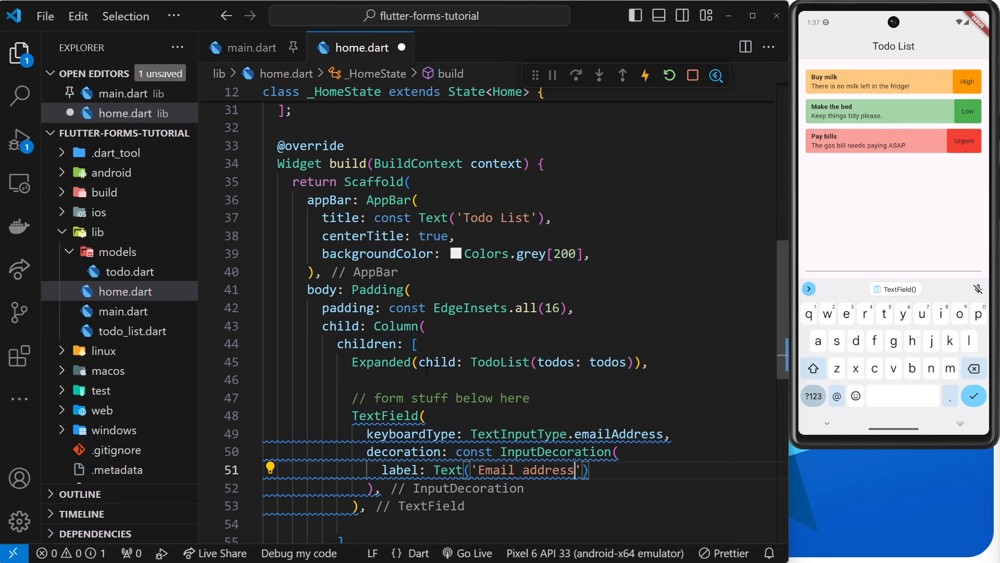
{"action": "key", "text": "ctrl+s"}
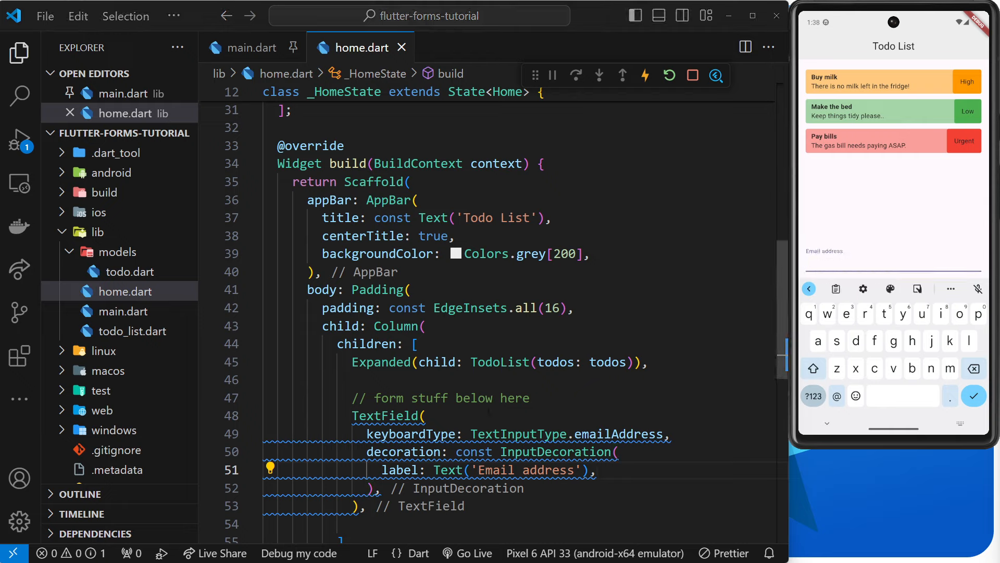
Add an onChanged: (value) { } callback with an empty body to the email TextField.
{"action": "scroll", "scroll_direction": "down", "scroll_amount": 3}
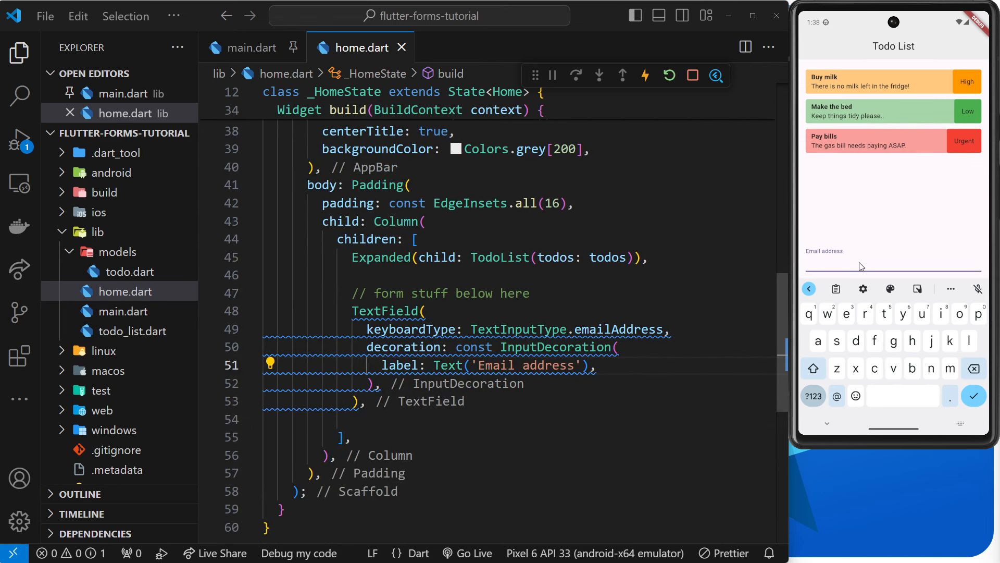
{"action": "type", "text": "fhghghfg"}
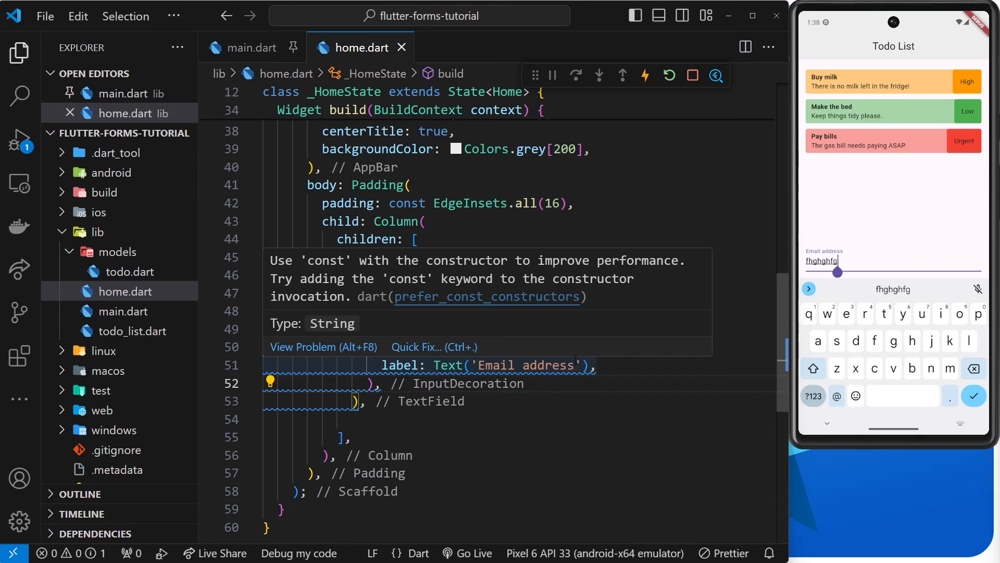
{"action": "type", "text": "onChanged: (value) {"}
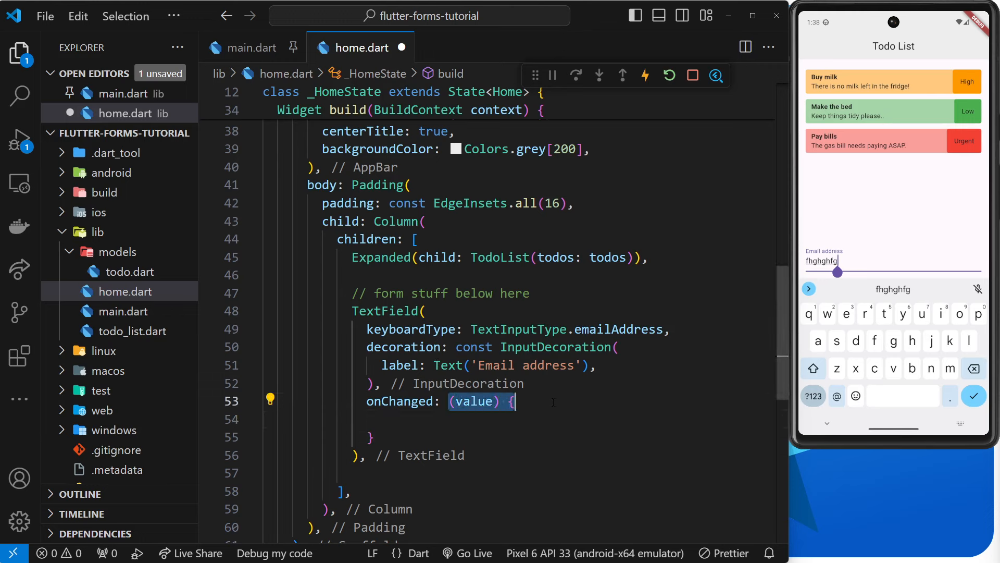
{"action": "mouse_move", "coordinate": [887, 271]}
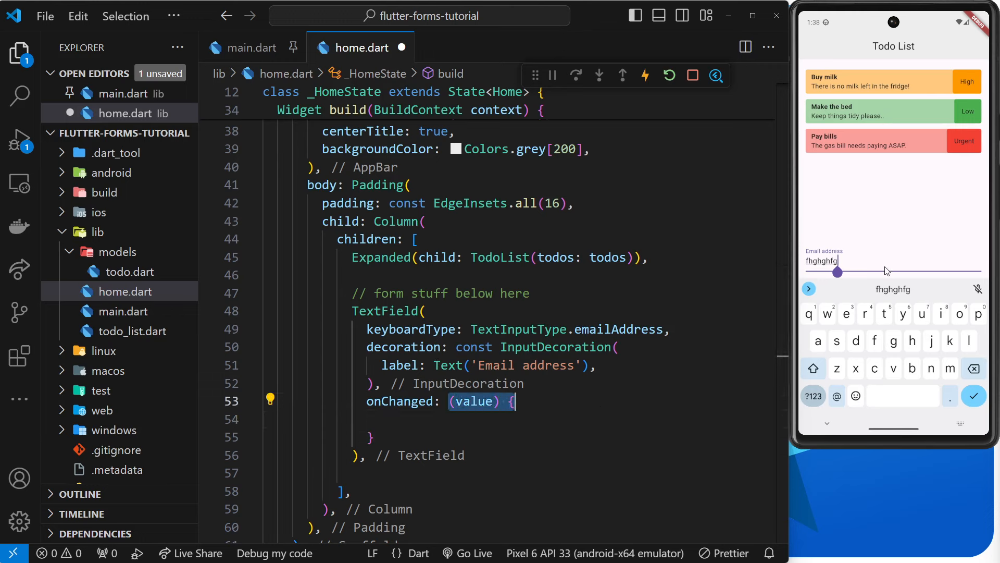
{"action": "type", "text": "f"}
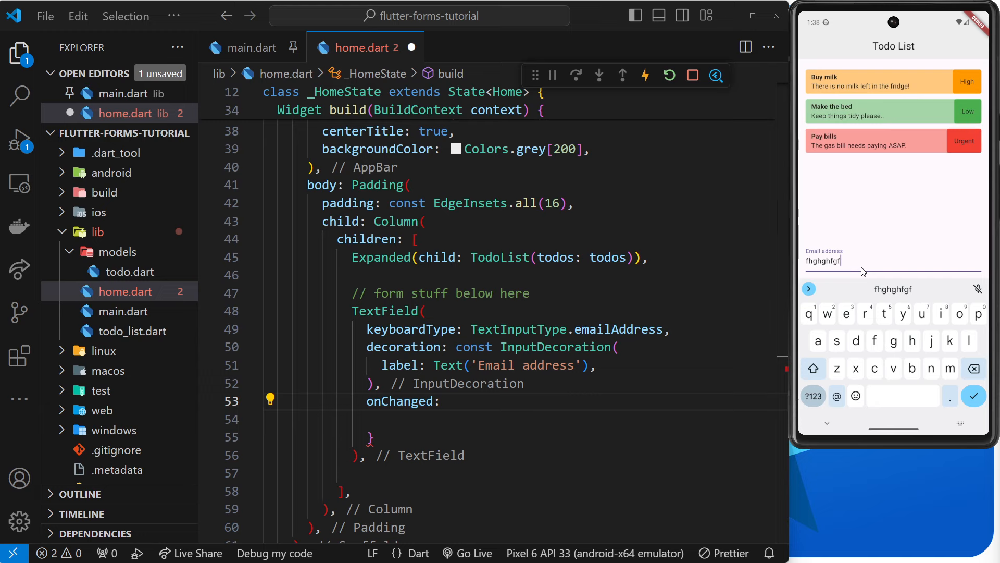
{"action": "mouse_move", "coordinate": [862, 267]}
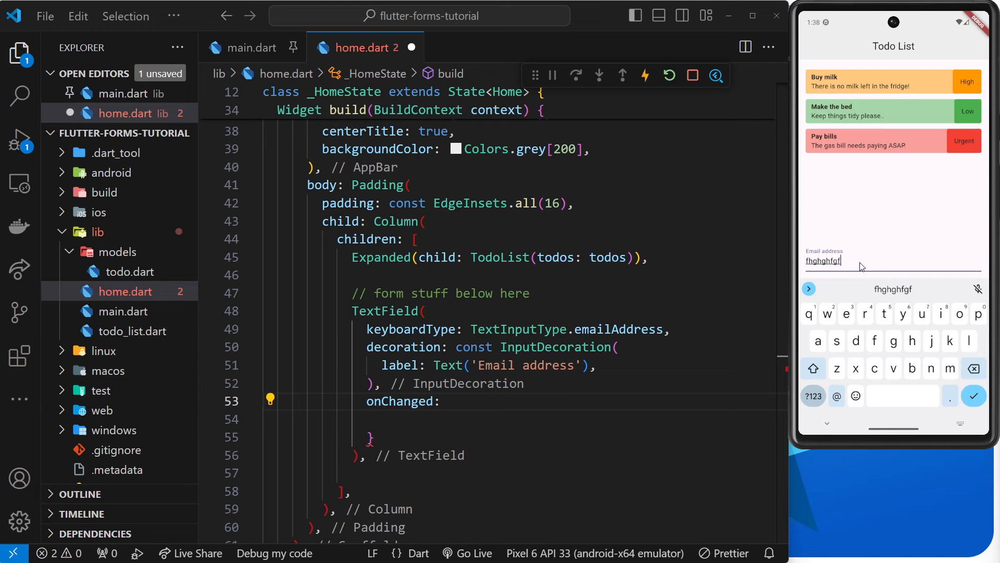
{"action": "key", "text": "Backspace"}
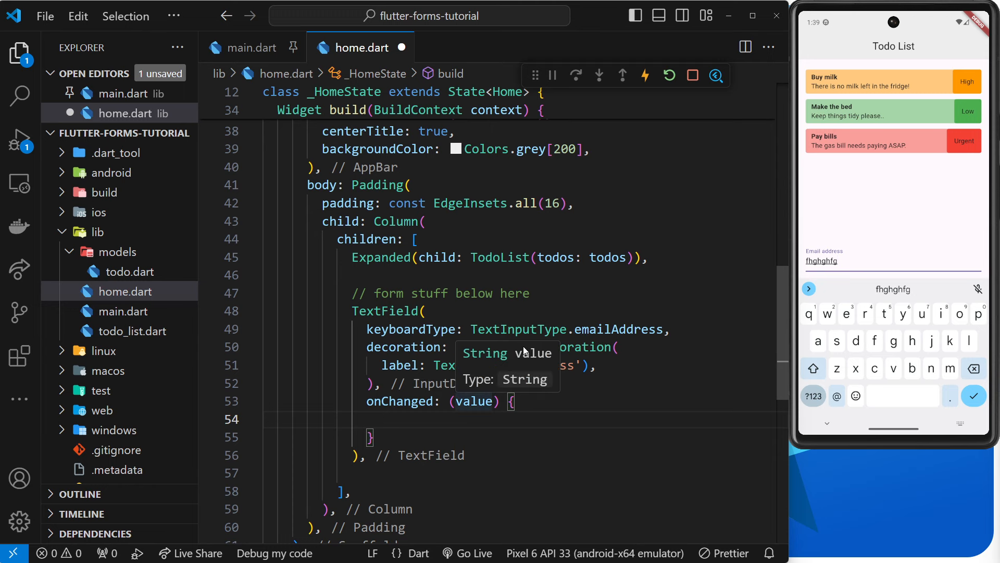
{"action": "scroll", "scroll_direction": "up", "scroll_amount": 3}
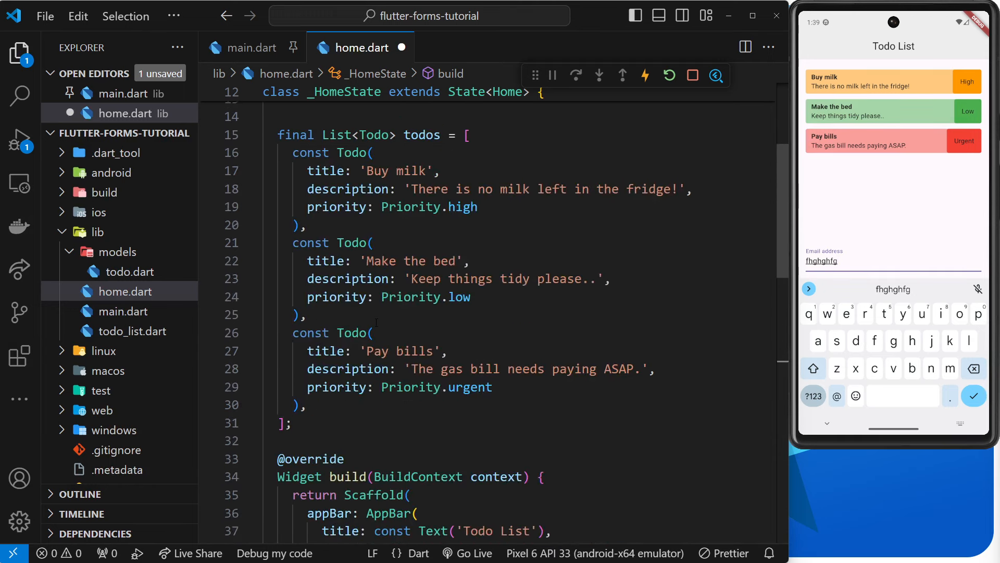
Declare String _email = ''; at the top of _HomeState.
{"action": "scroll", "scroll_direction": "up", "scroll_amount": 3}
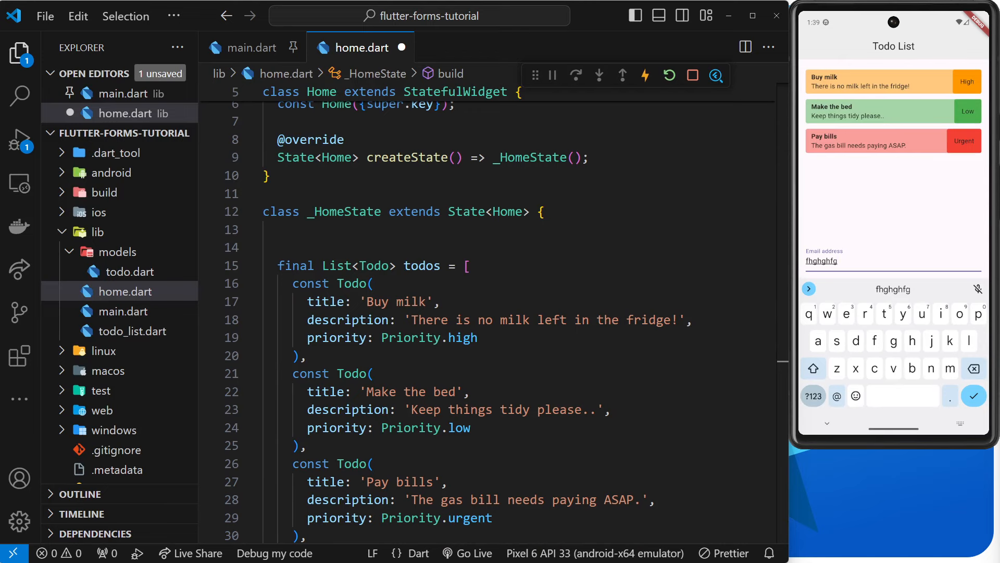
{"action": "left_click", "coordinate": [540, 211]}
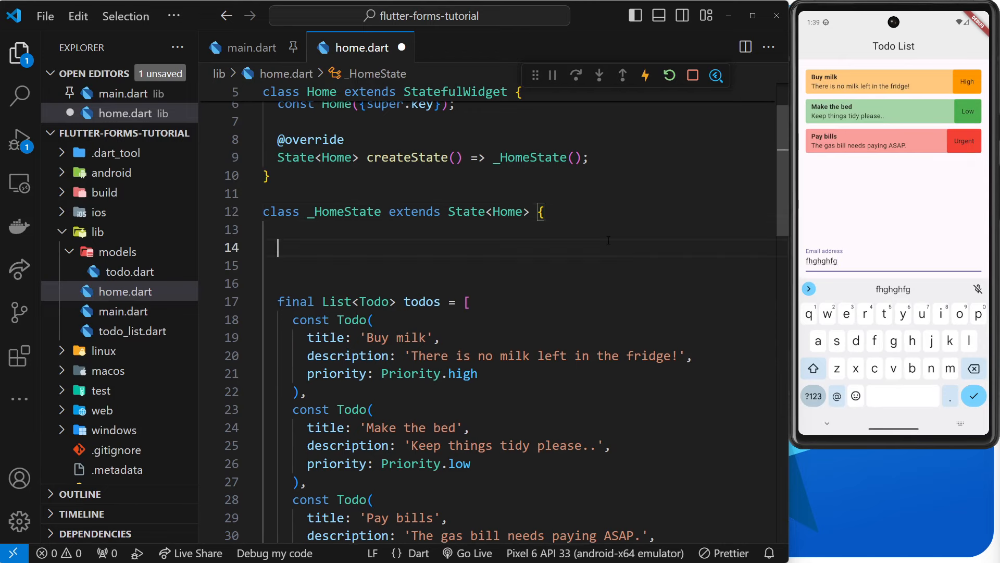
{"action": "type", "text": "String _email"}
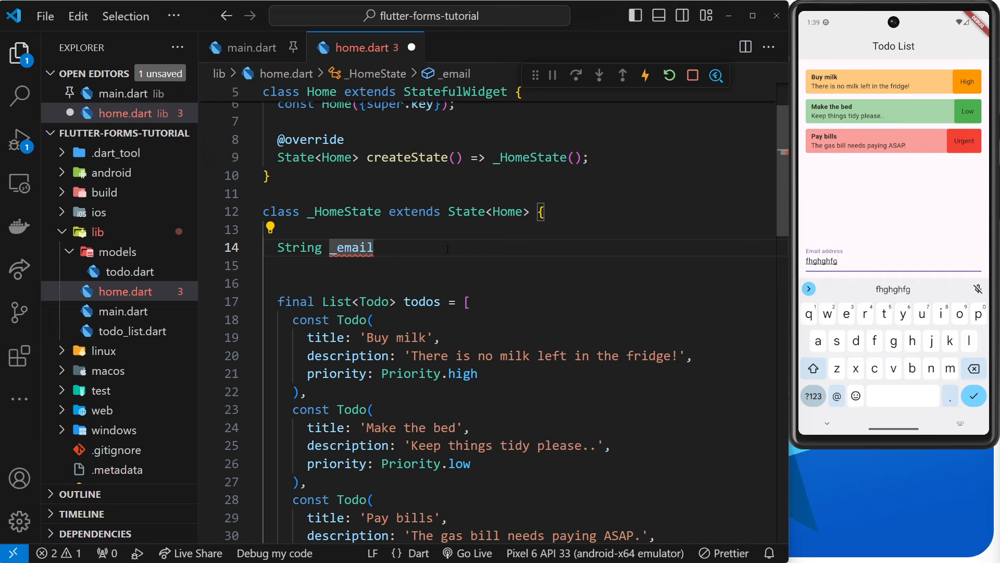
{"action": "type", "text": "= ''"}
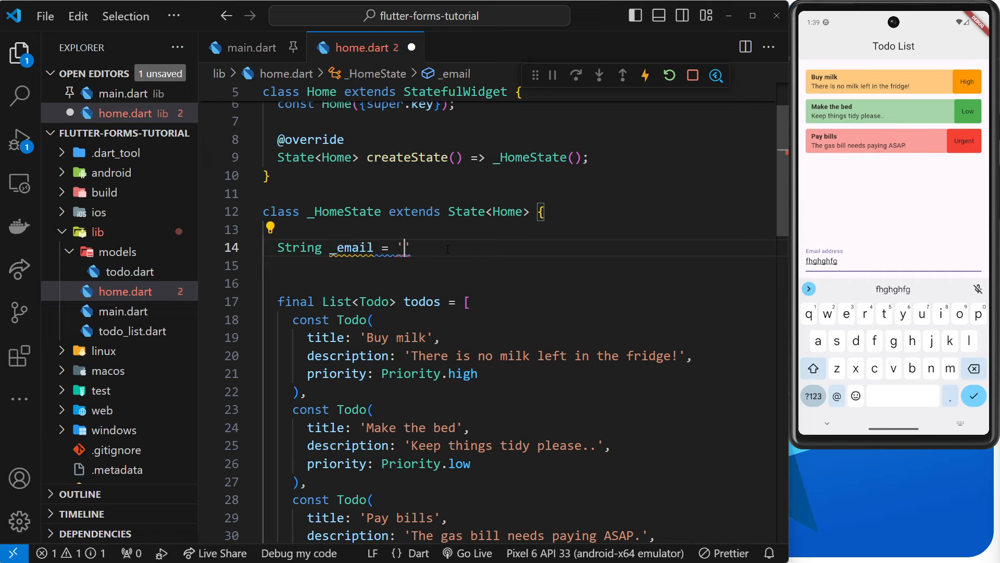
{"action": "type", "text": ";"}
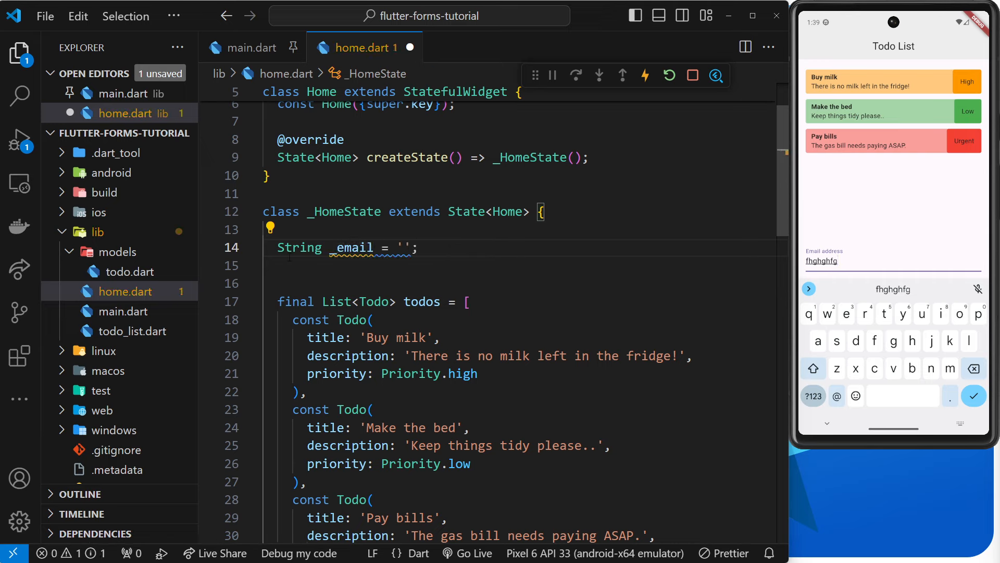
Make onChanged call setState to assign value to _email.
{"action": "scroll", "scroll_direction": "down", "scroll_amount": 3}
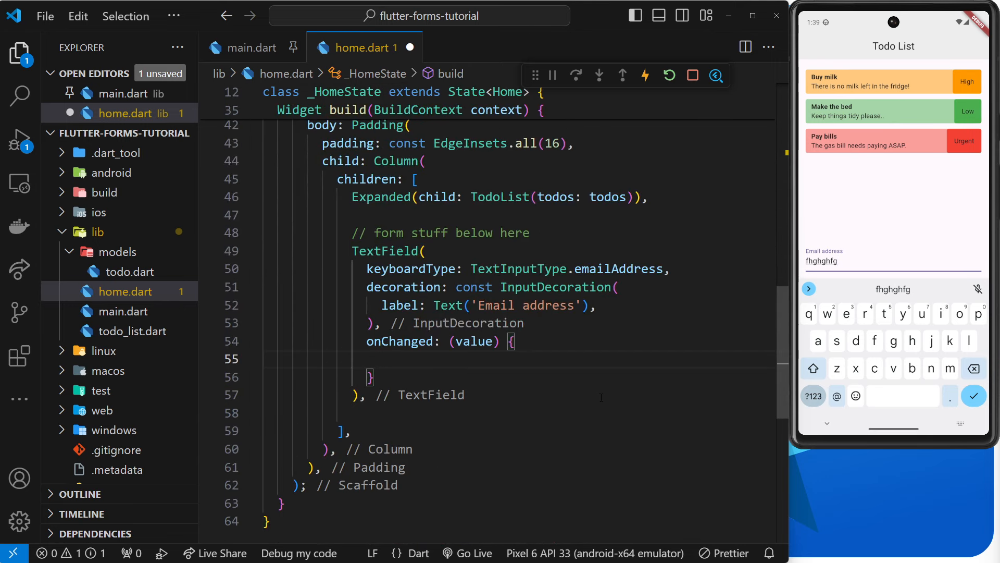
{"action": "type", "text": "setState(() {"}
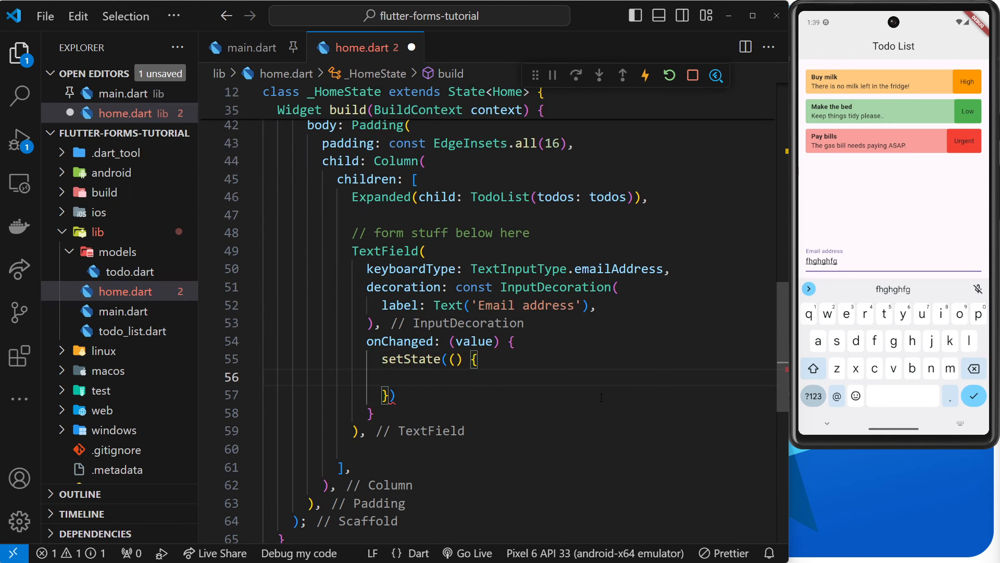
{"action": "type", "text": "_email ="}
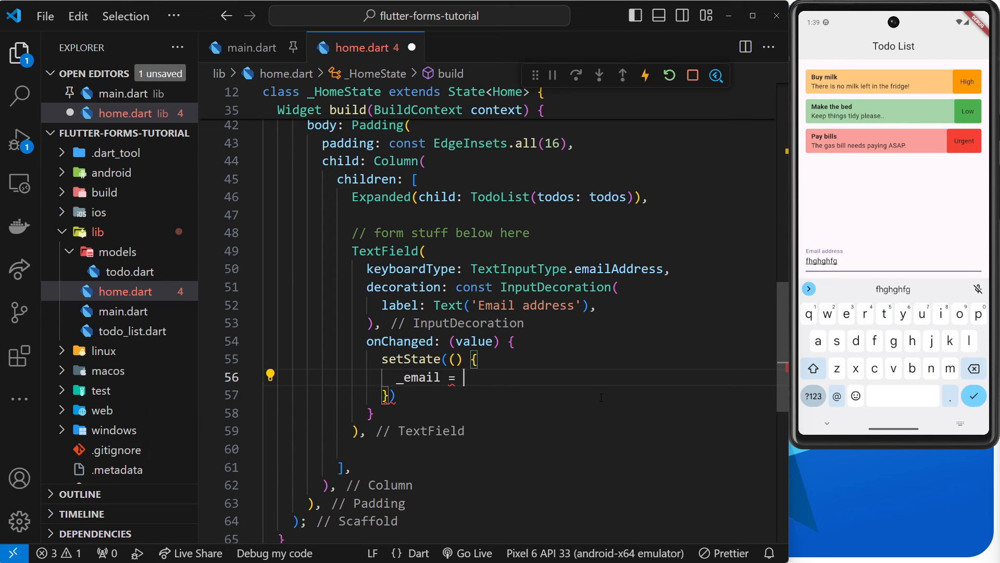
{"action": "type", "text": "value;"}
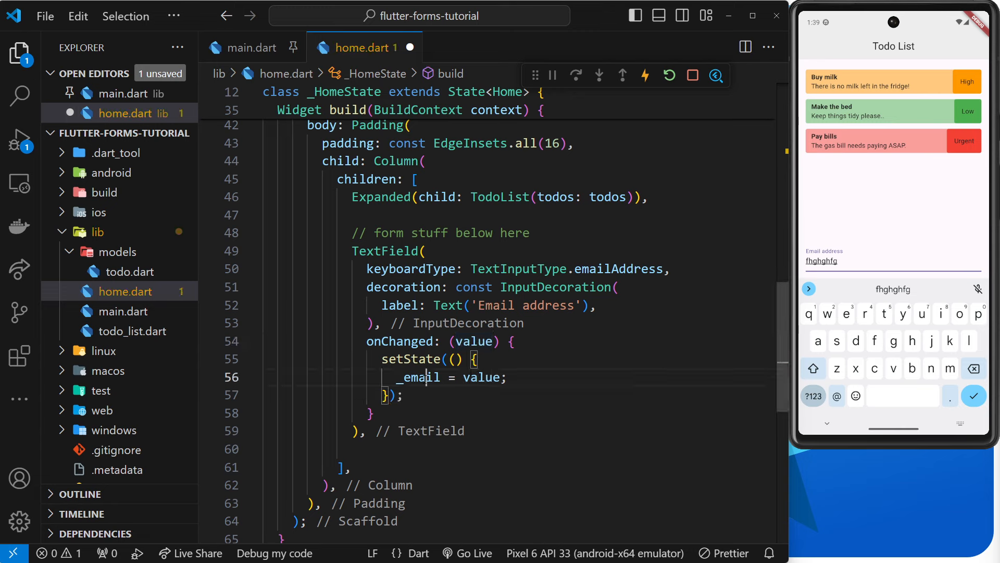
{"action": "double_click", "coordinate": [418, 377]}
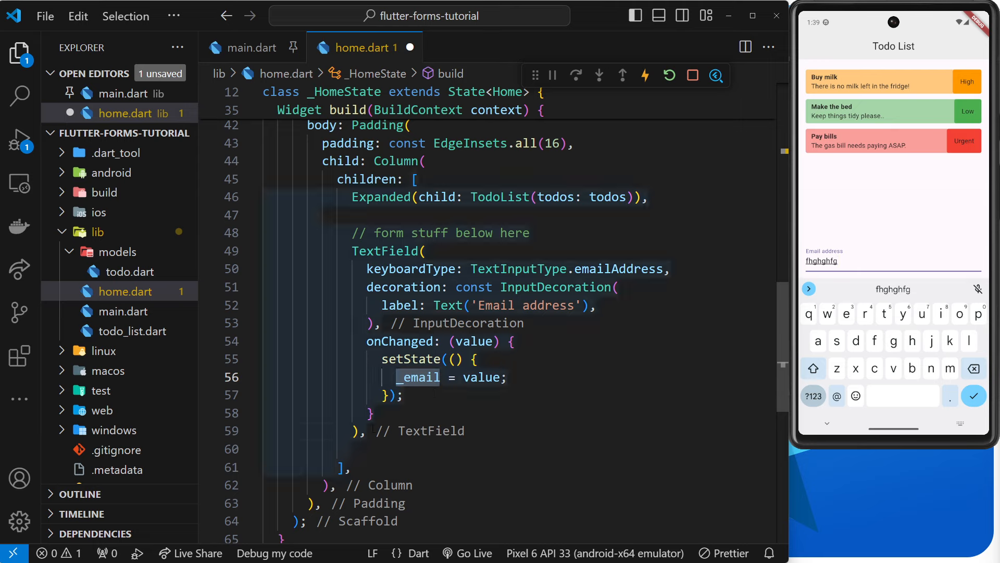
Add const SizedBox(height: 20) and Text('Your email: $_email') below the TextField.
{"action": "key", "text": "enter"}
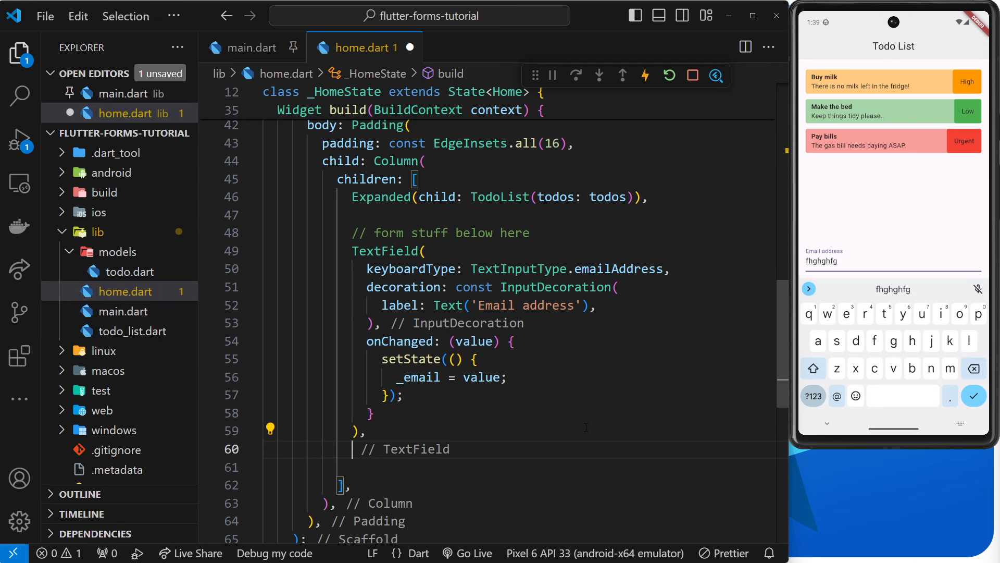
{"action": "type", "text": "const"}
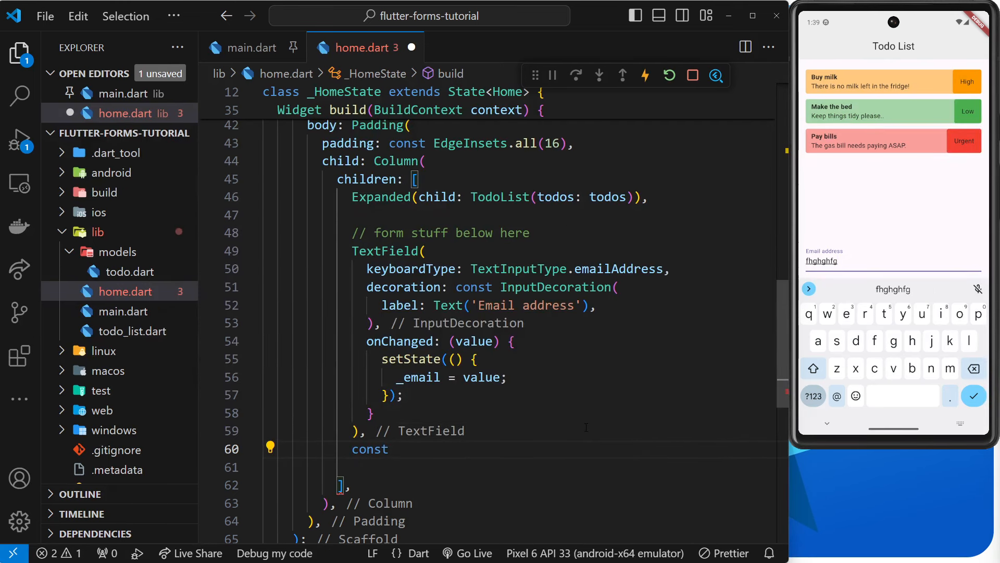
{"action": "type", "text": "SizedBox(height: 20),"}
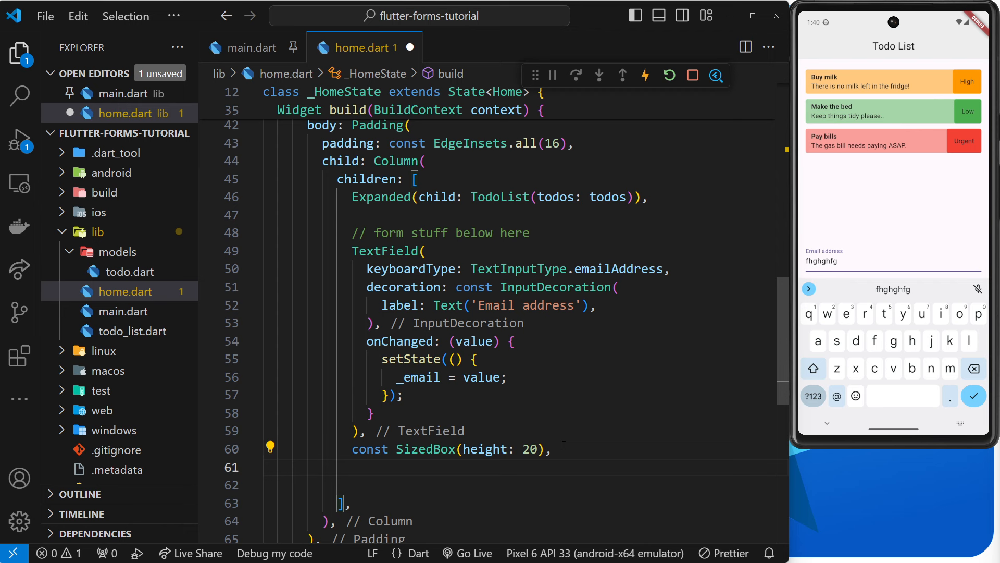
{"action": "type", "text": "Text('"}
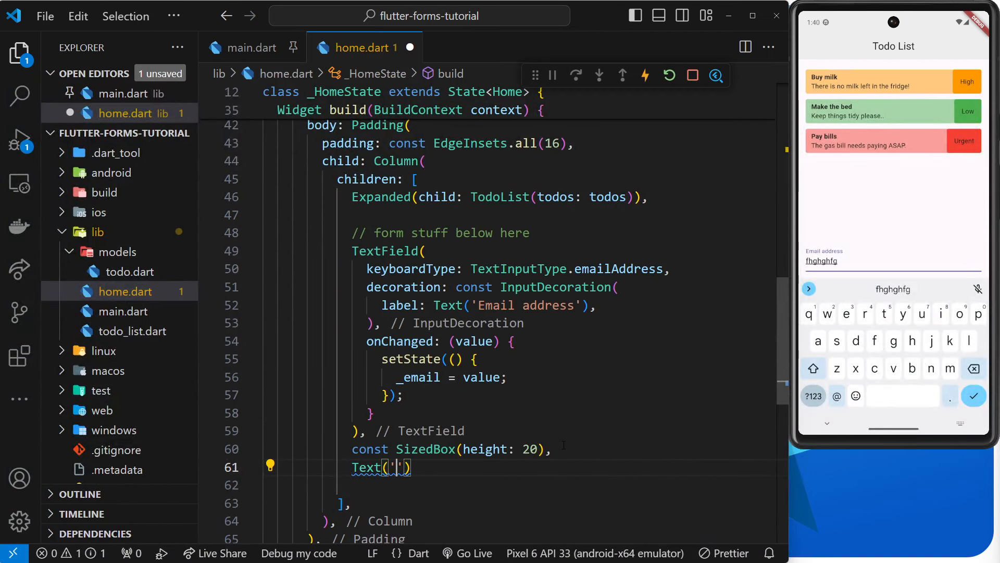
{"action": "type", "text": "Your email"}
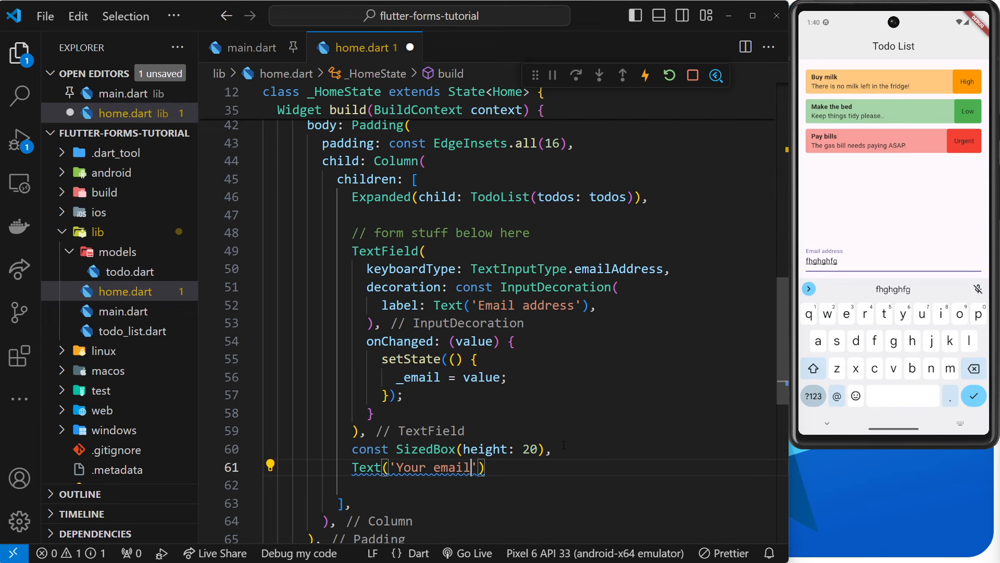
{"action": "type", "text": ":"}
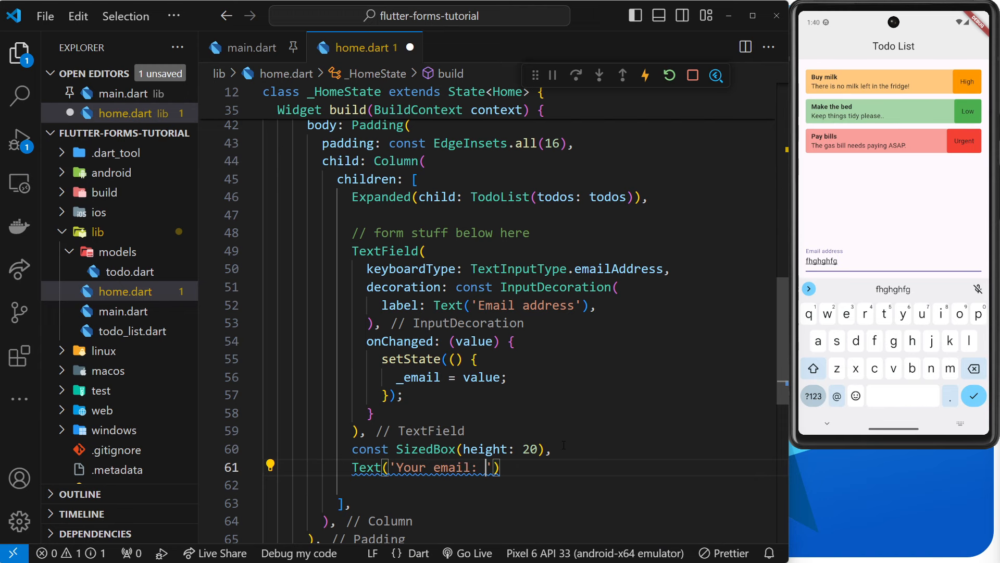
{"action": "type", "text": "$_email"}
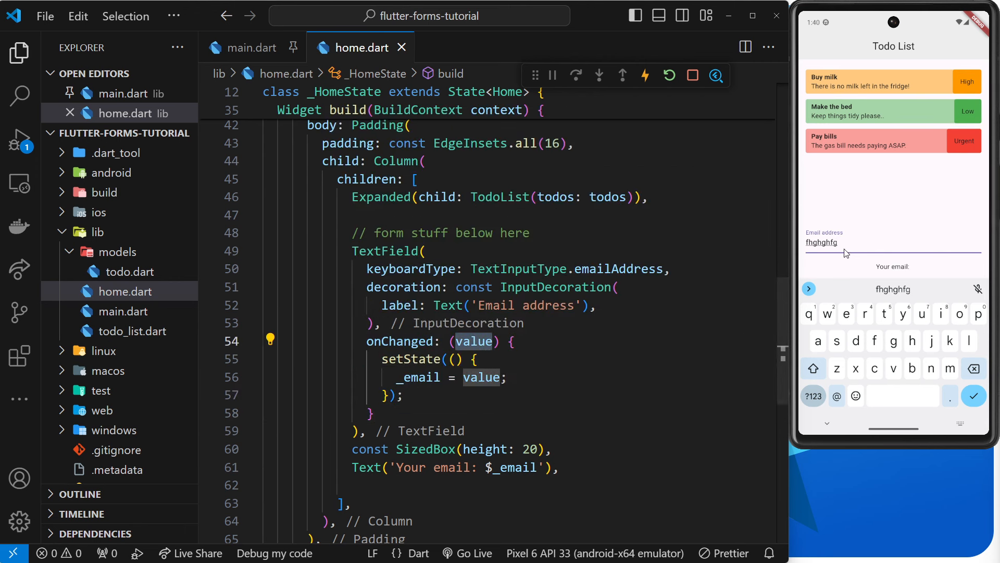
{"action": "mouse_move", "coordinate": [413, 358]}
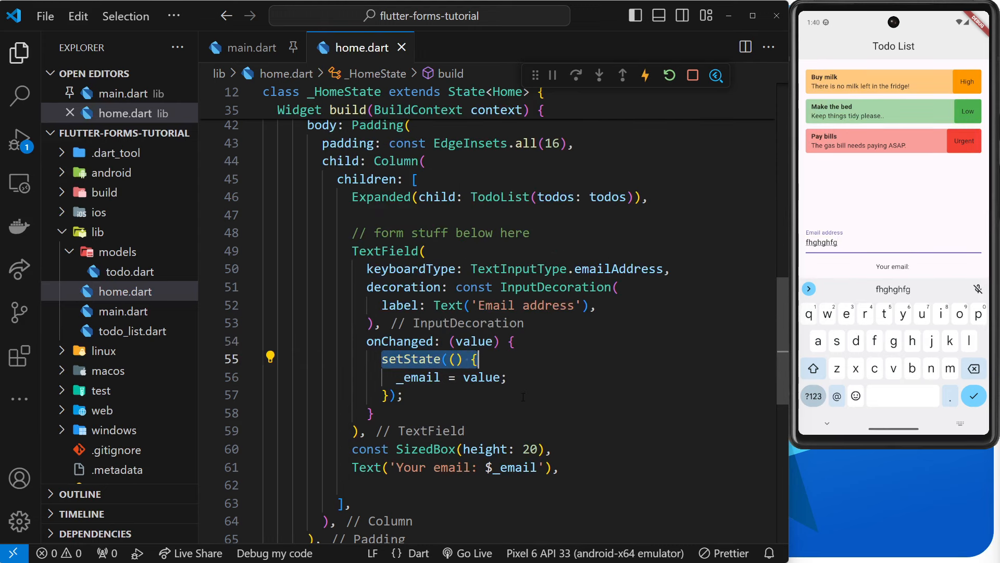
Scroll through home.dart to review the build method's form code.
{"action": "scroll", "scroll_direction": "up", "scroll_amount": 3}
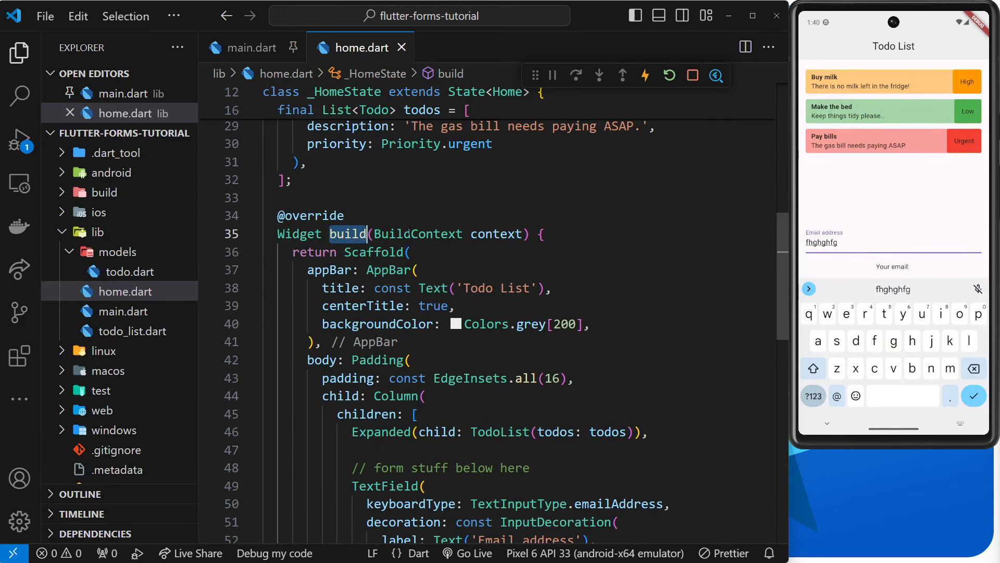
{"action": "scroll", "scroll_direction": "down", "scroll_amount": 3}
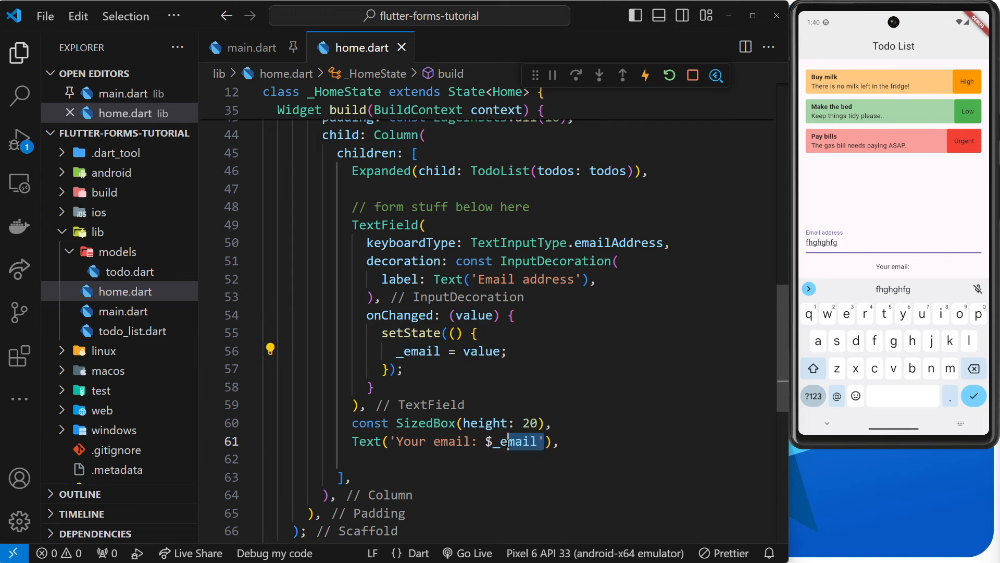
{"action": "scroll", "scroll_direction": "up", "scroll_amount": 3}
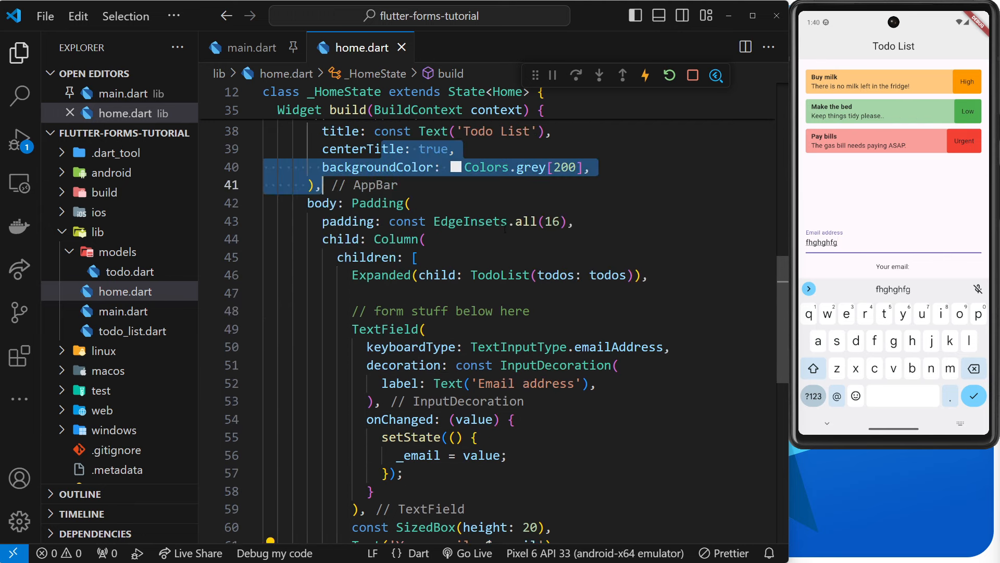
{"action": "scroll", "scroll_direction": "down", "scroll_amount": 3}
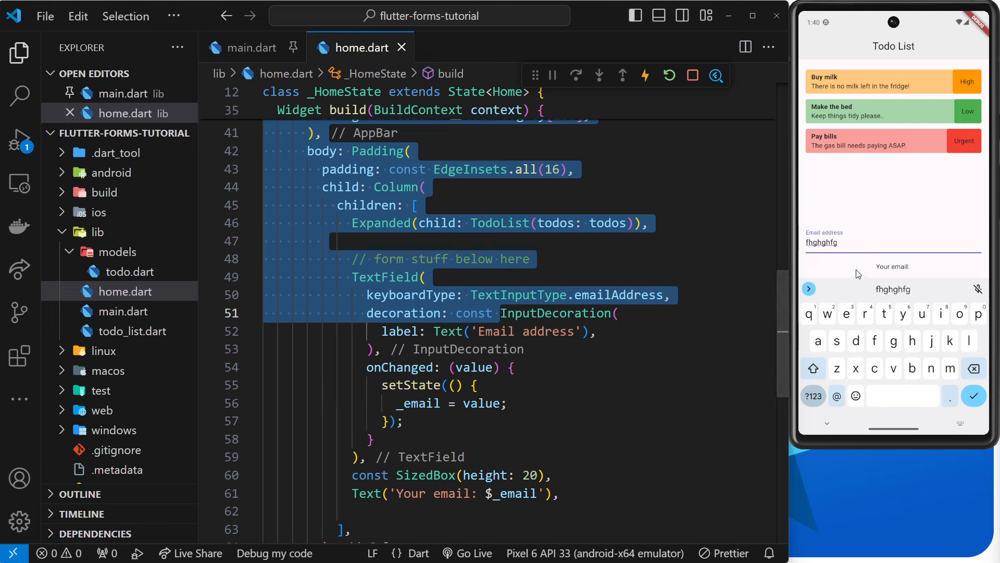
{"action": "mouse_move", "coordinate": [888, 274]}
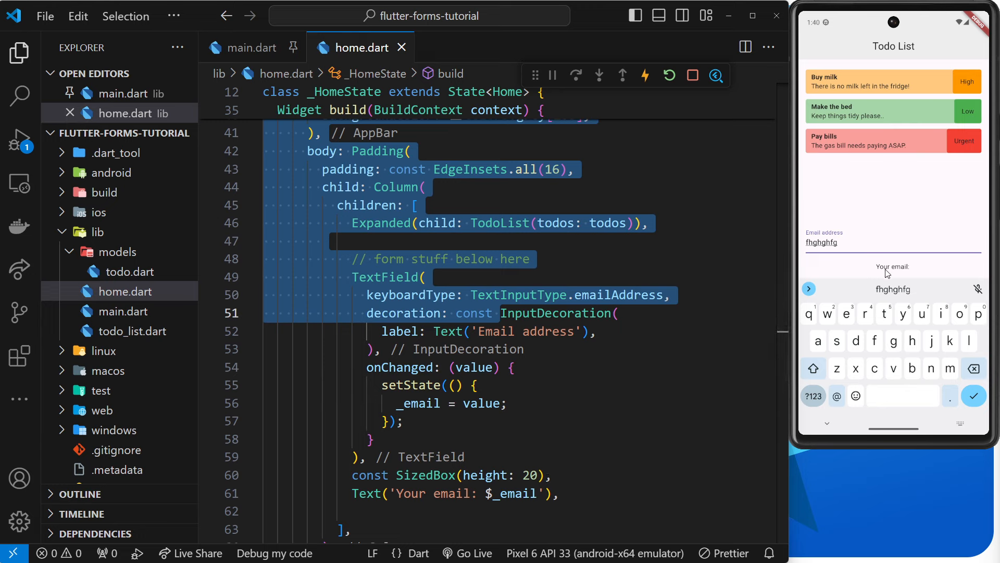
{"action": "mouse_move", "coordinate": [916, 271]}
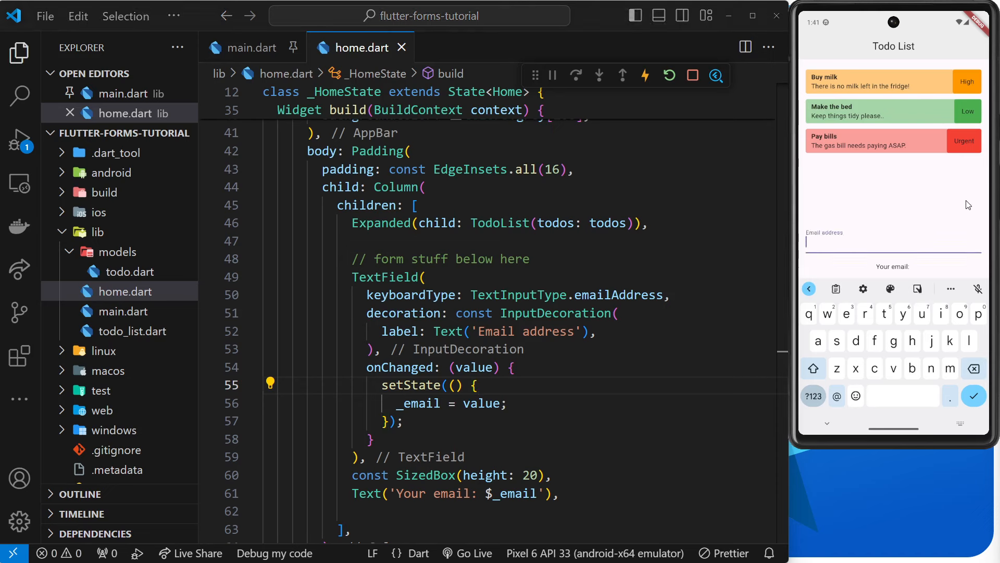
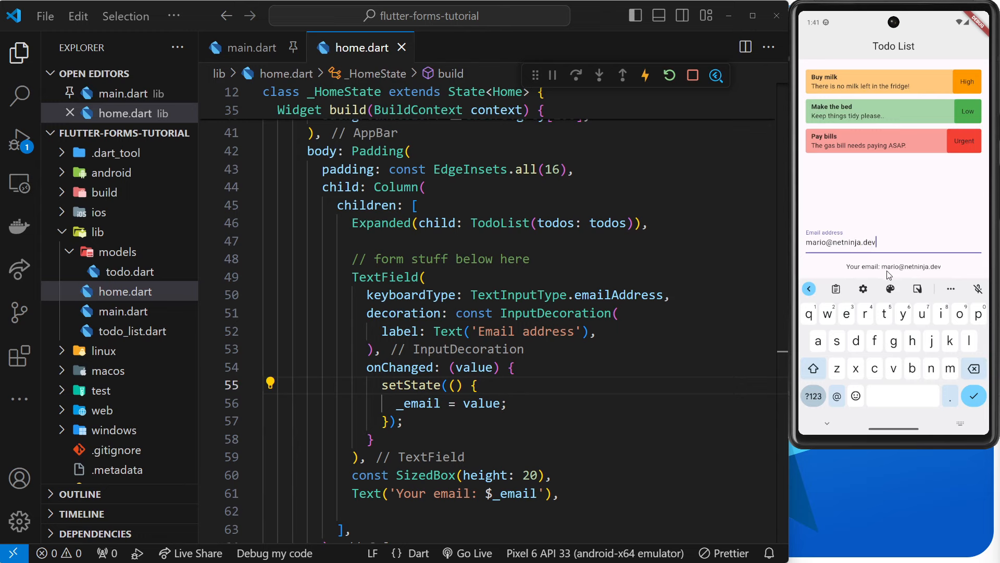
{"action": "mouse_move", "coordinate": [943, 271]}
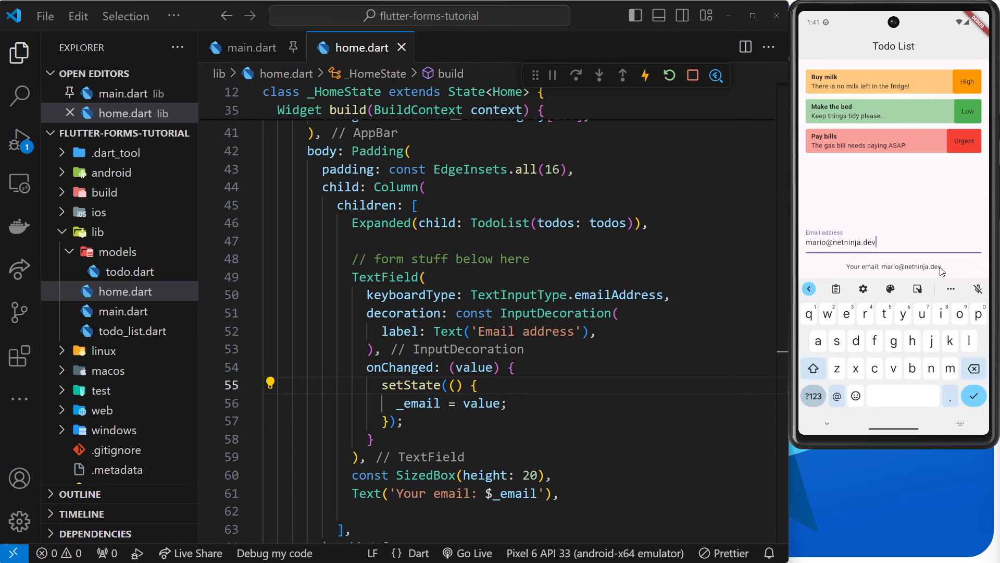